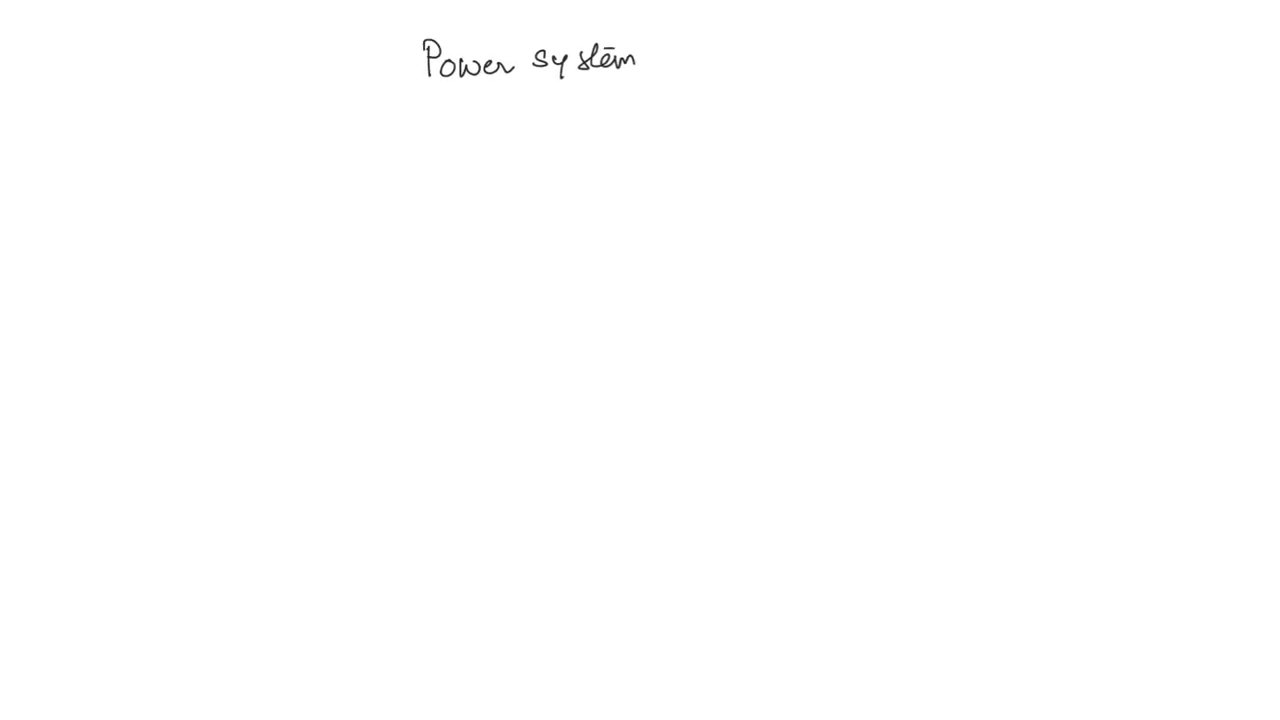
Underline 'Power system' and handwrite green headings Generation, Transmission and Distribution.
{"action": "left_click_drag", "start_coordinate": [424, 87], "coordinate": [630, 76]}
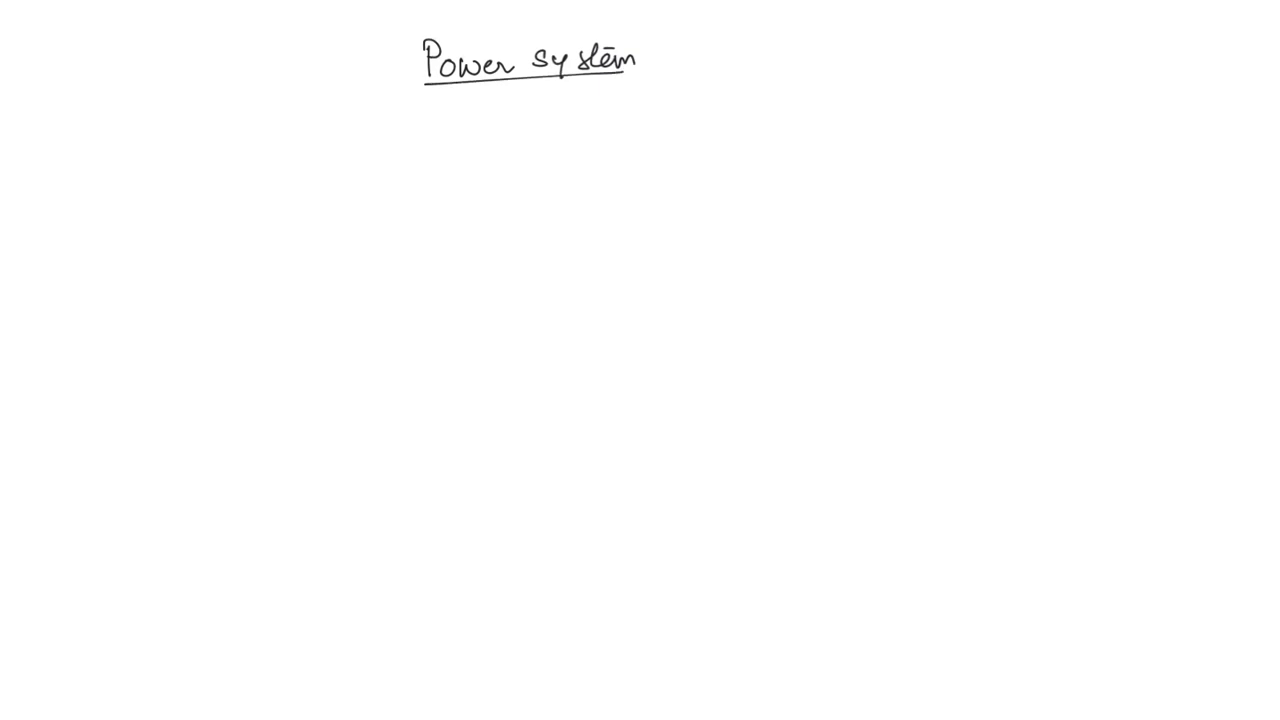
{"action": "type", "text": "Gener"}
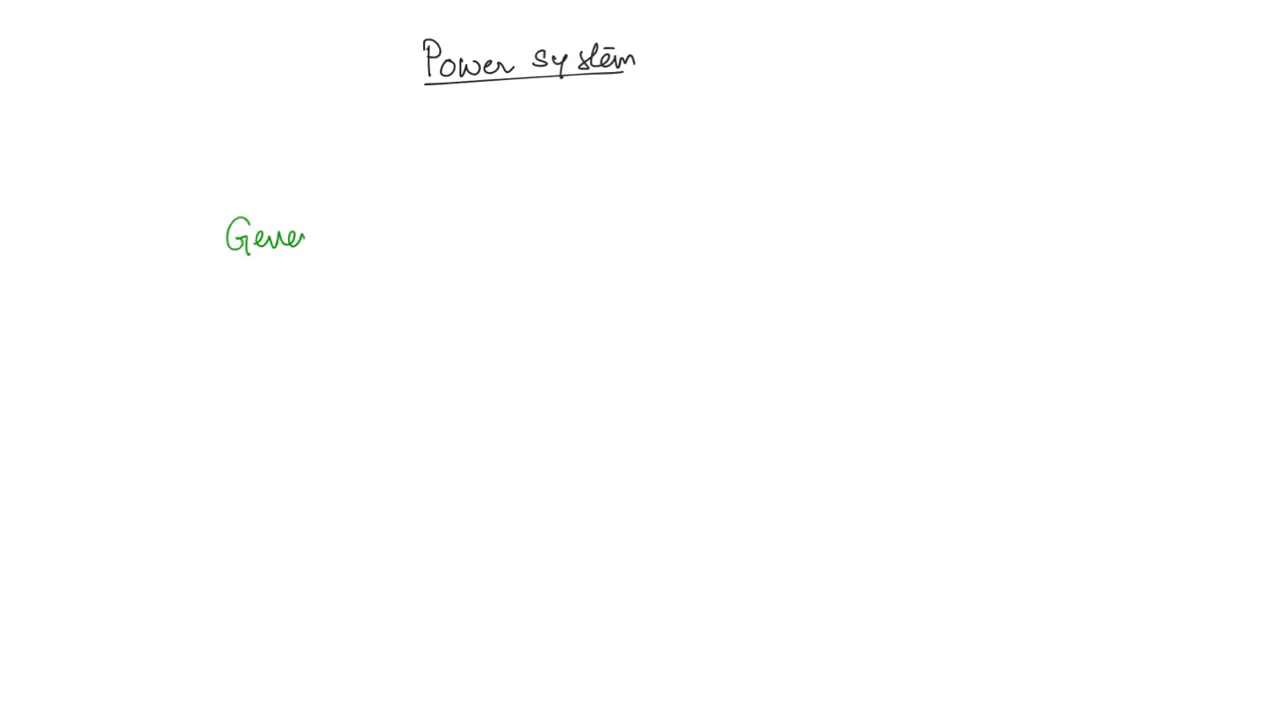
{"action": "type", "text": "ation"}
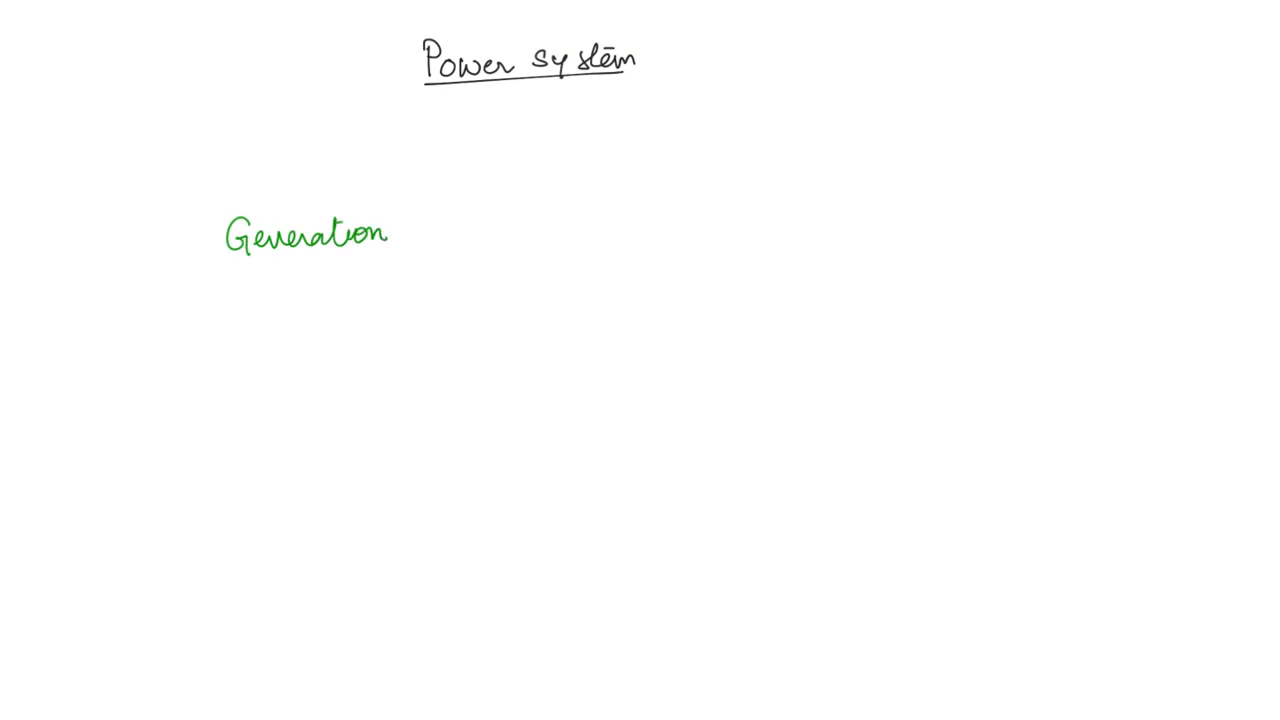
{"action": "type", "text": "Transmiss"}
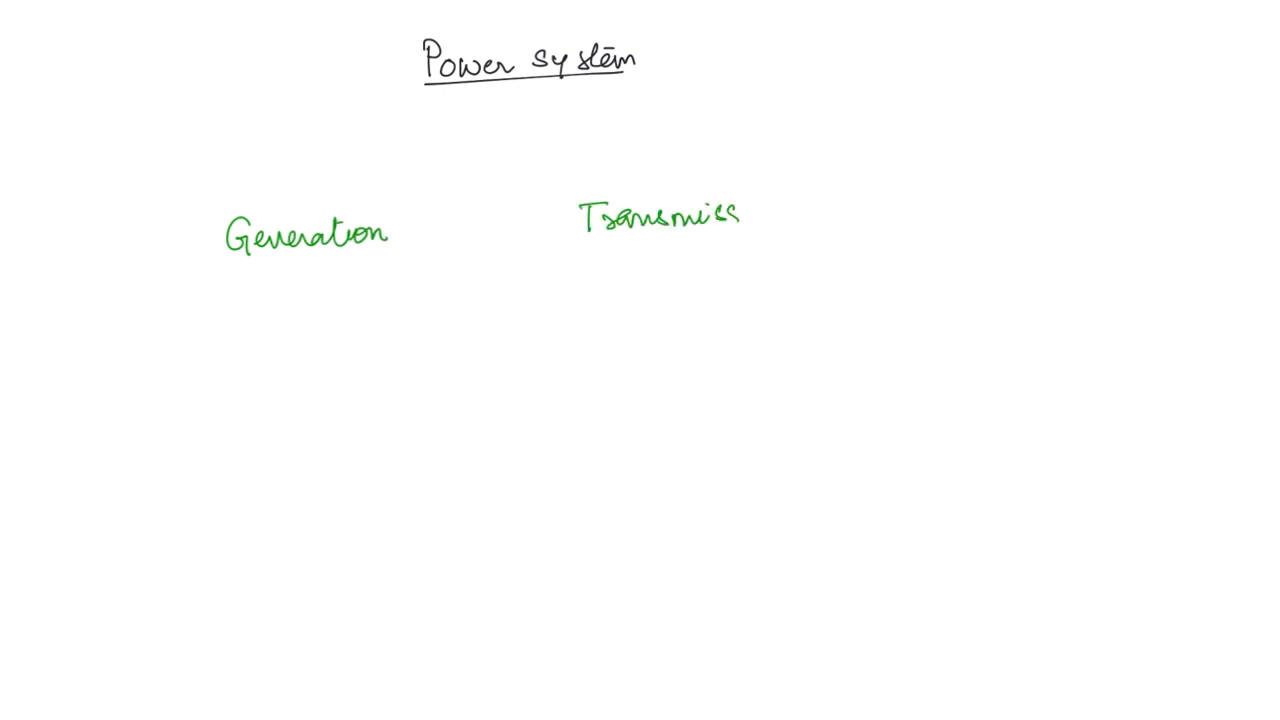
{"action": "type", "text": "Transmission Distr"}
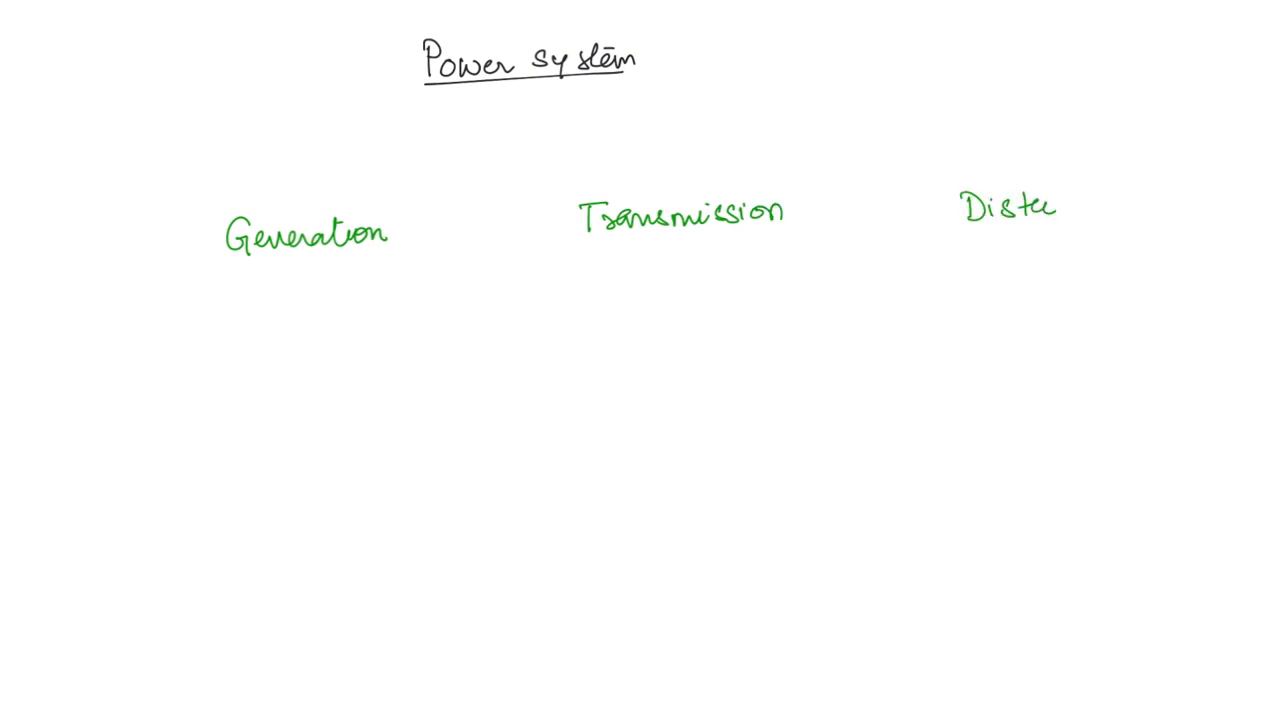
{"action": "type", "text": "bution"}
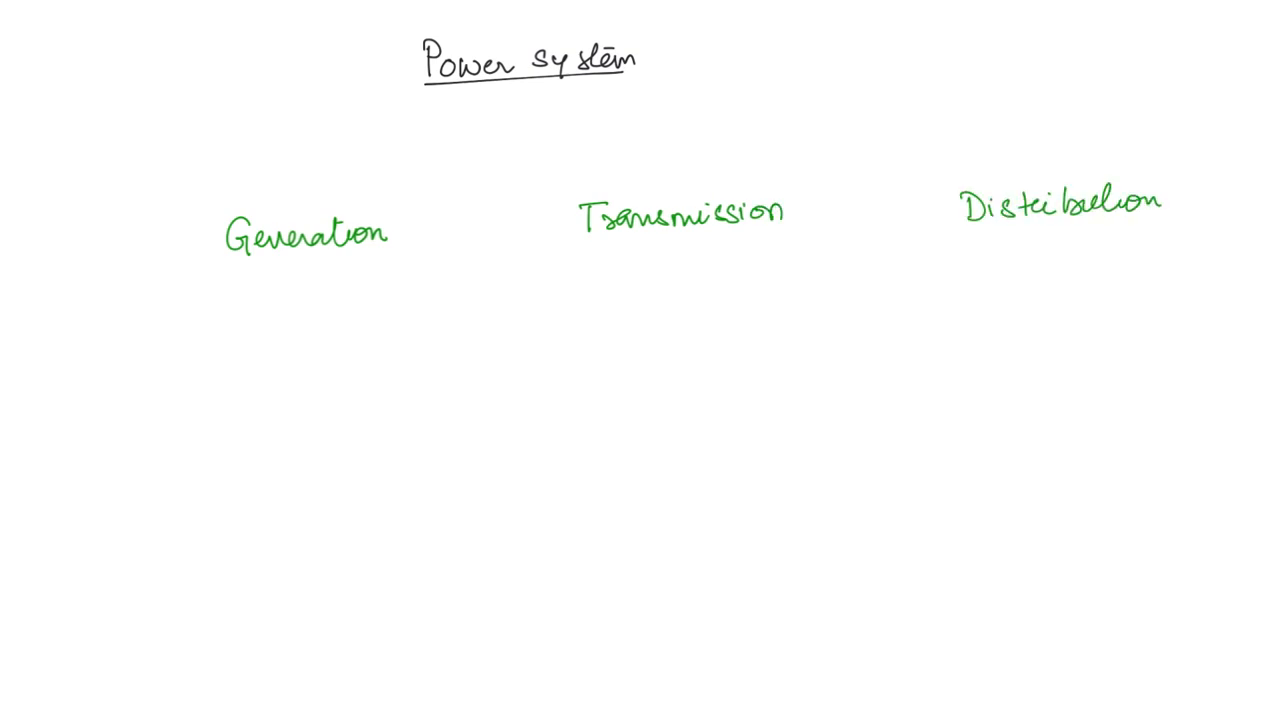
Draw a purple arrow under Generation to 'power is generated', plus an arrow to Transmission.
{"action": "left_click_drag", "start_coordinate": [287, 265], "coordinate": [287, 312]}
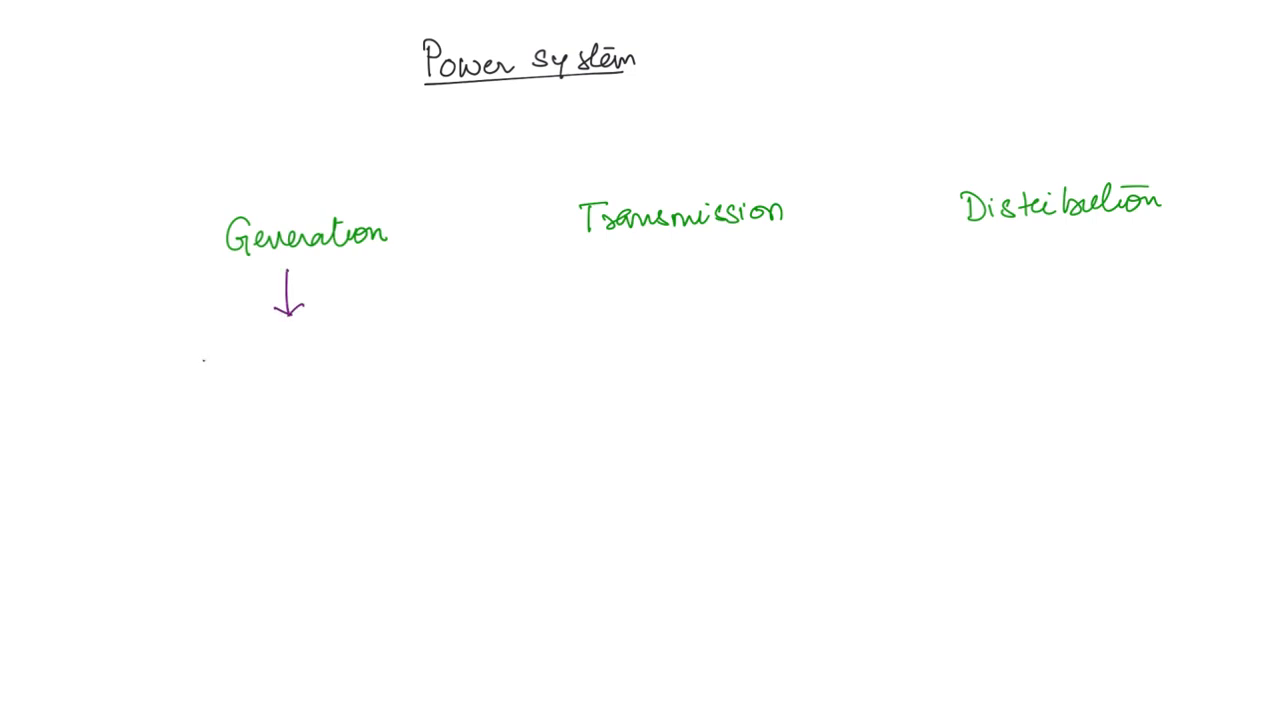
{"action": "type", "text": "power"}
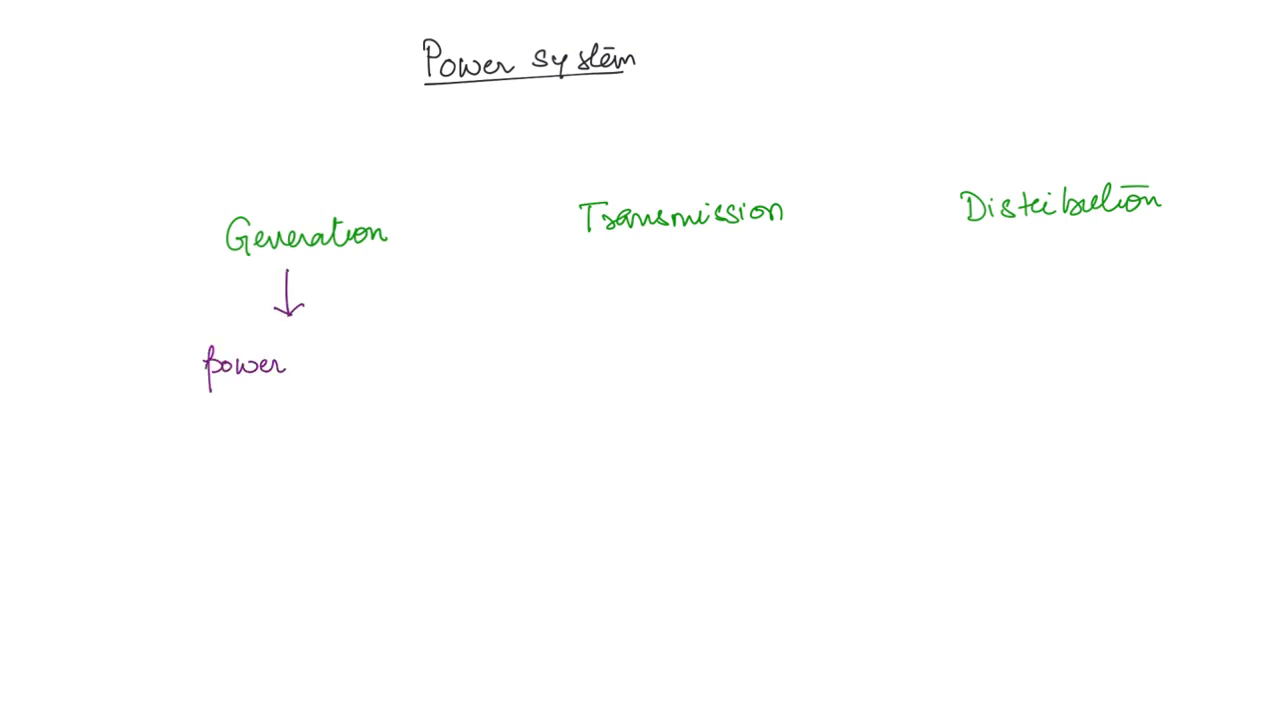
{"action": "type", "text": "in generated."}
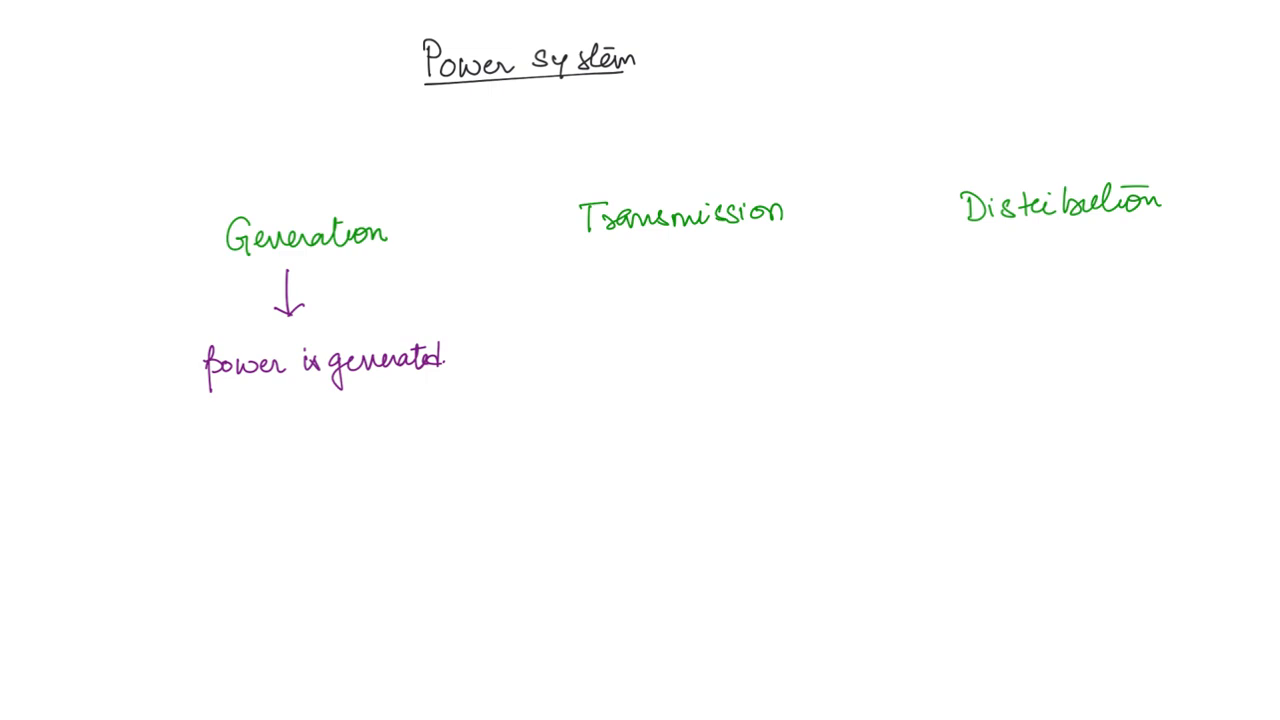
{"action": "left_click_drag", "start_coordinate": [405, 230], "coordinate": [562, 222]}
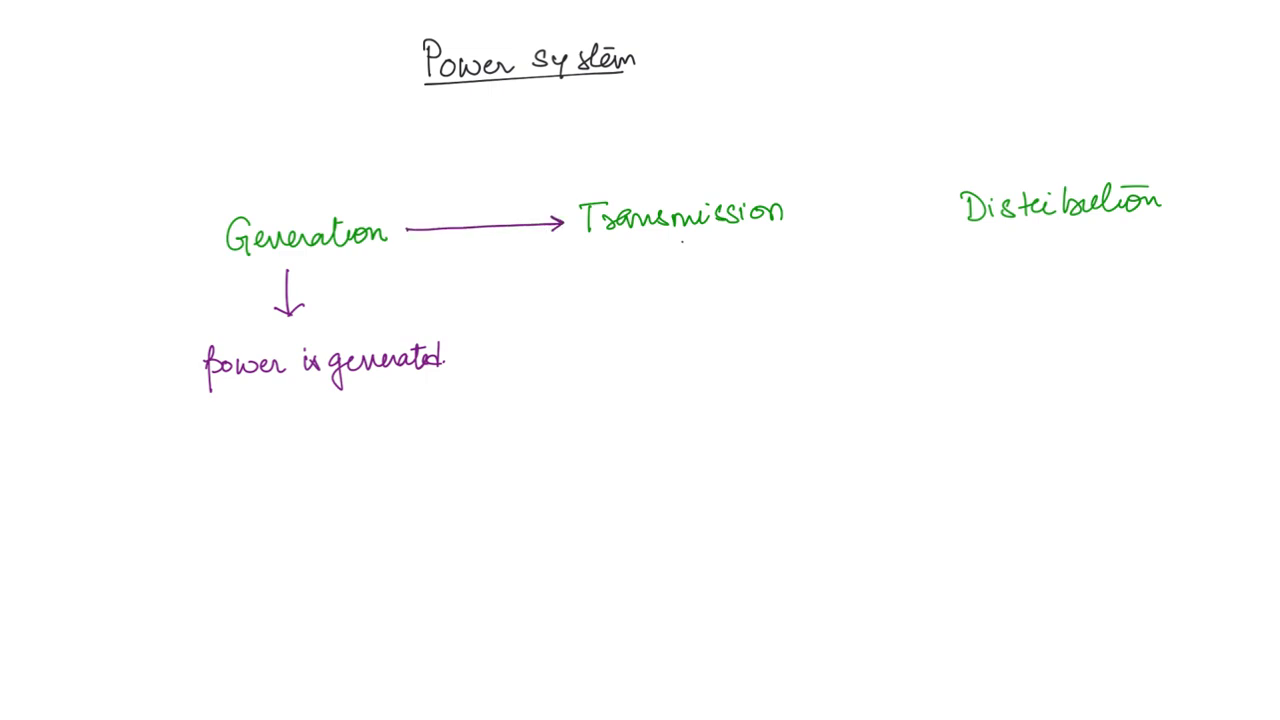
Under Transmission, draw an arrow to 'power is transmitted at higher voltage compared to generation'.
{"action": "left_click_drag", "start_coordinate": [688, 245], "coordinate": [688, 285]}
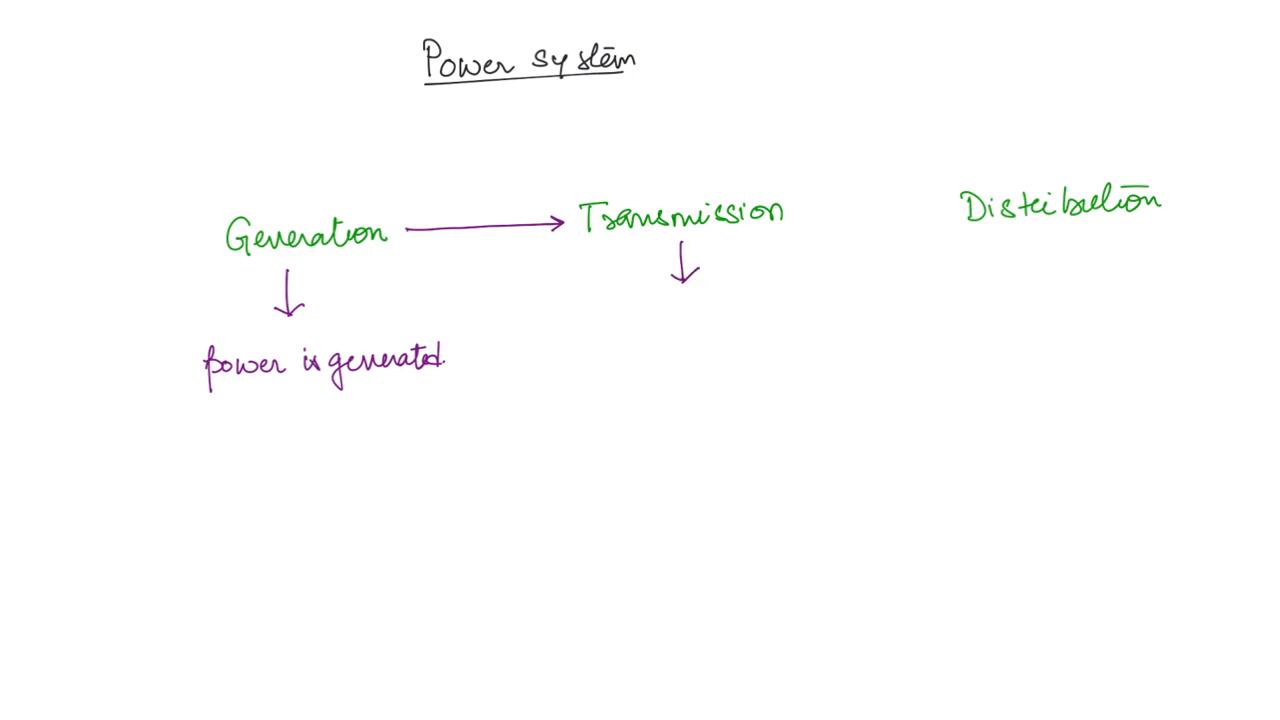
{"action": "type", "text": "hig"}
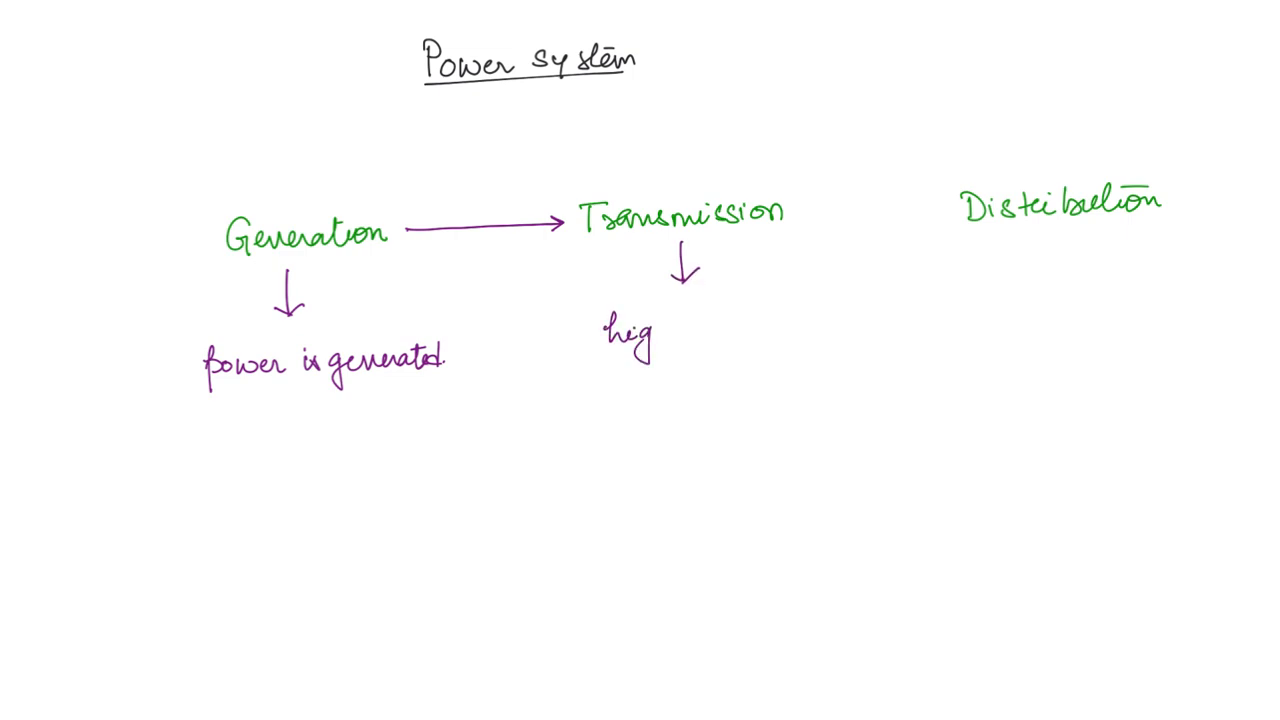
{"action": "type", "text": "higher voltage"}
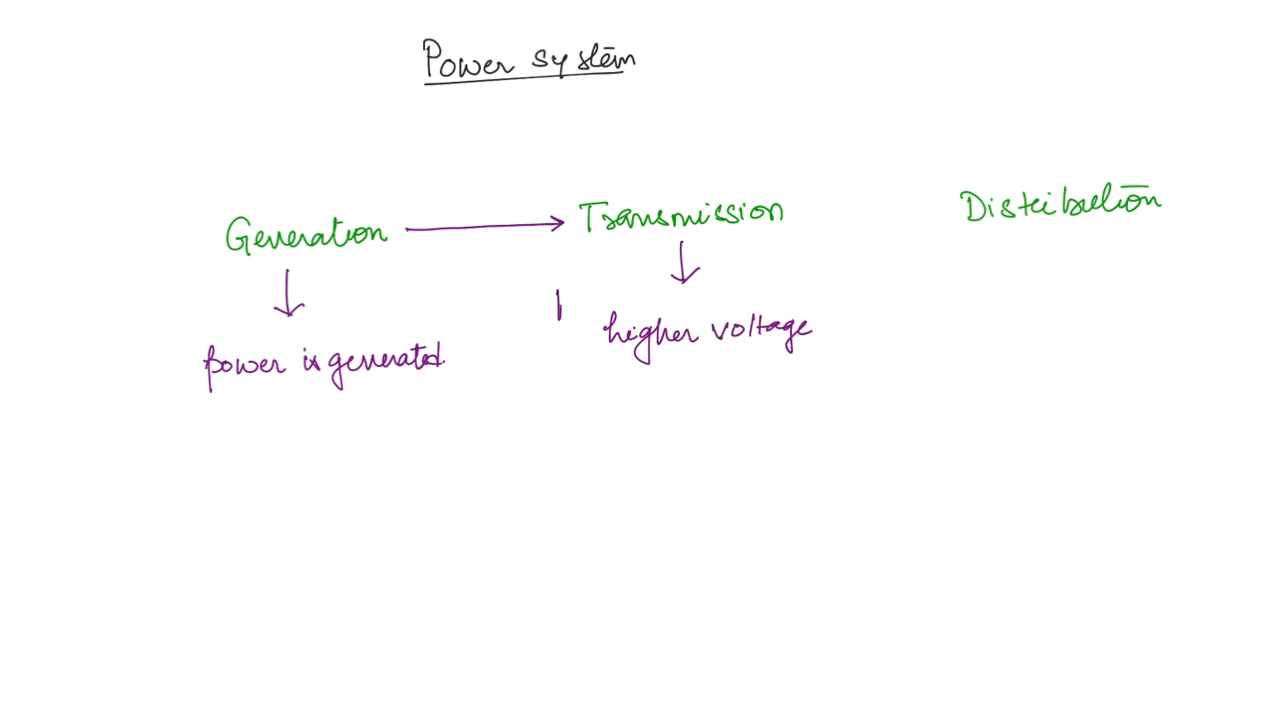
{"action": "type", "text": "power ↓"}
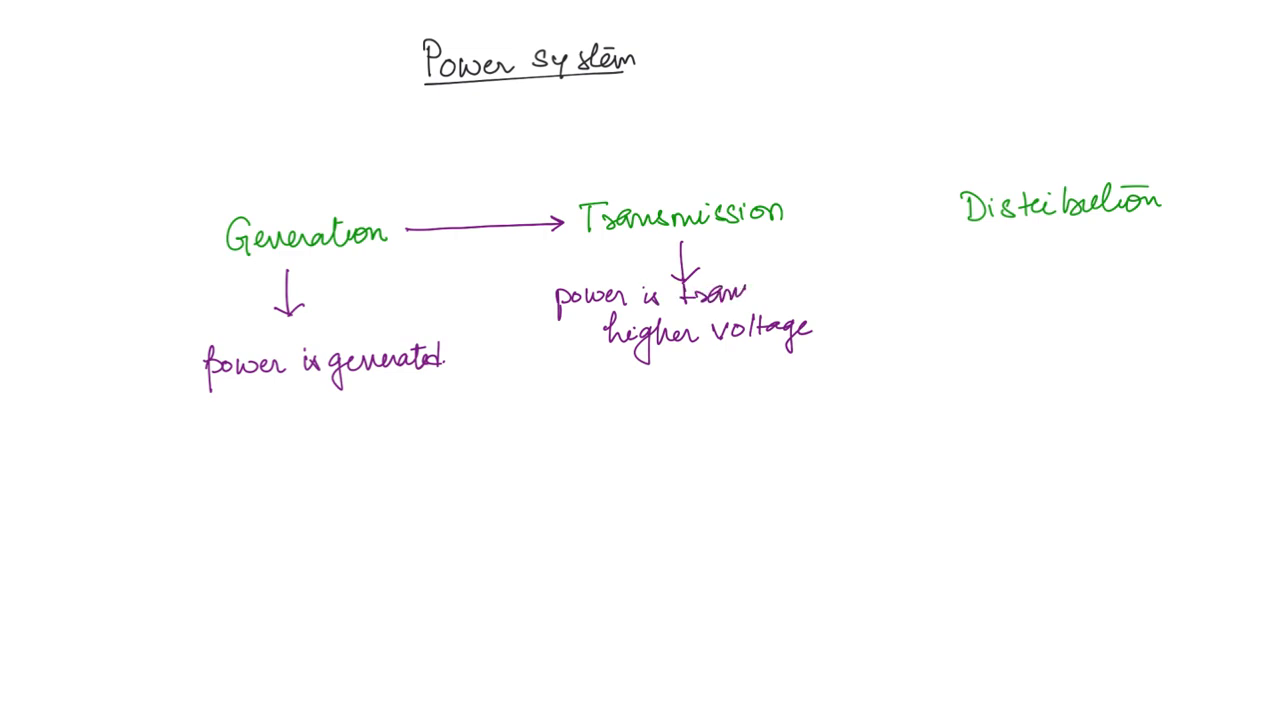
{"action": "type", "text": "transmitted"}
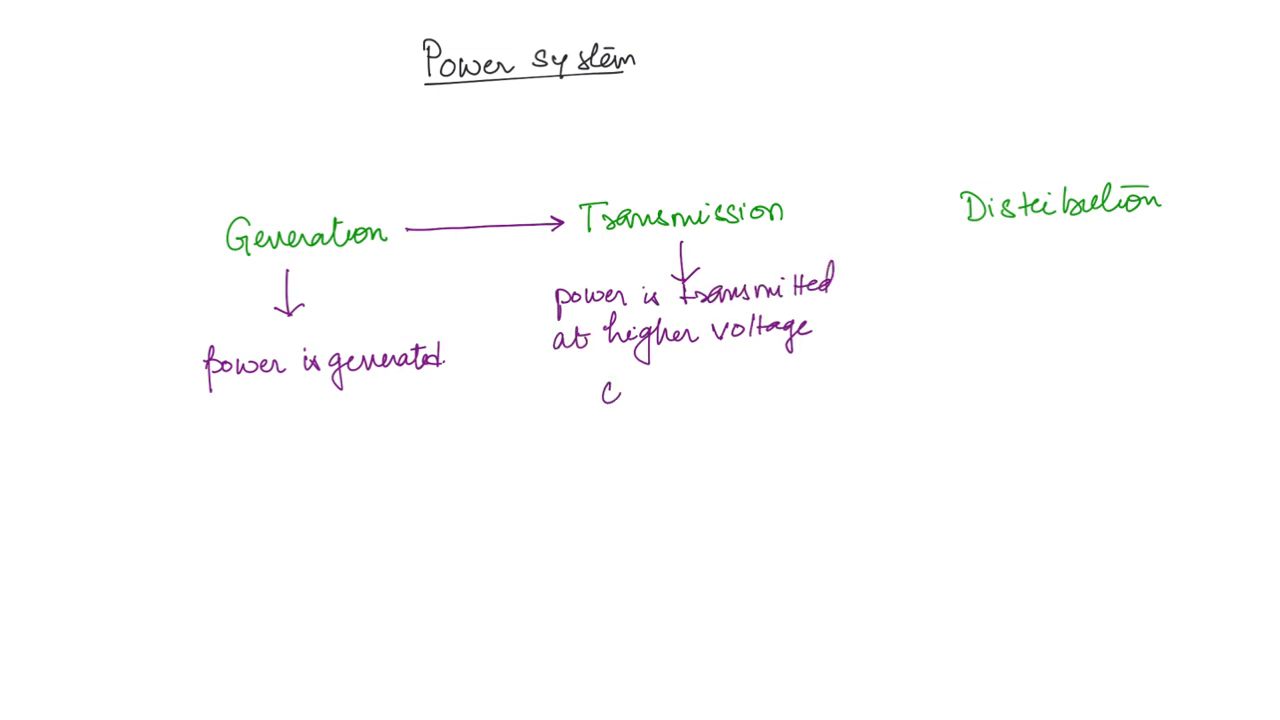
{"action": "type", "text": "compared to"}
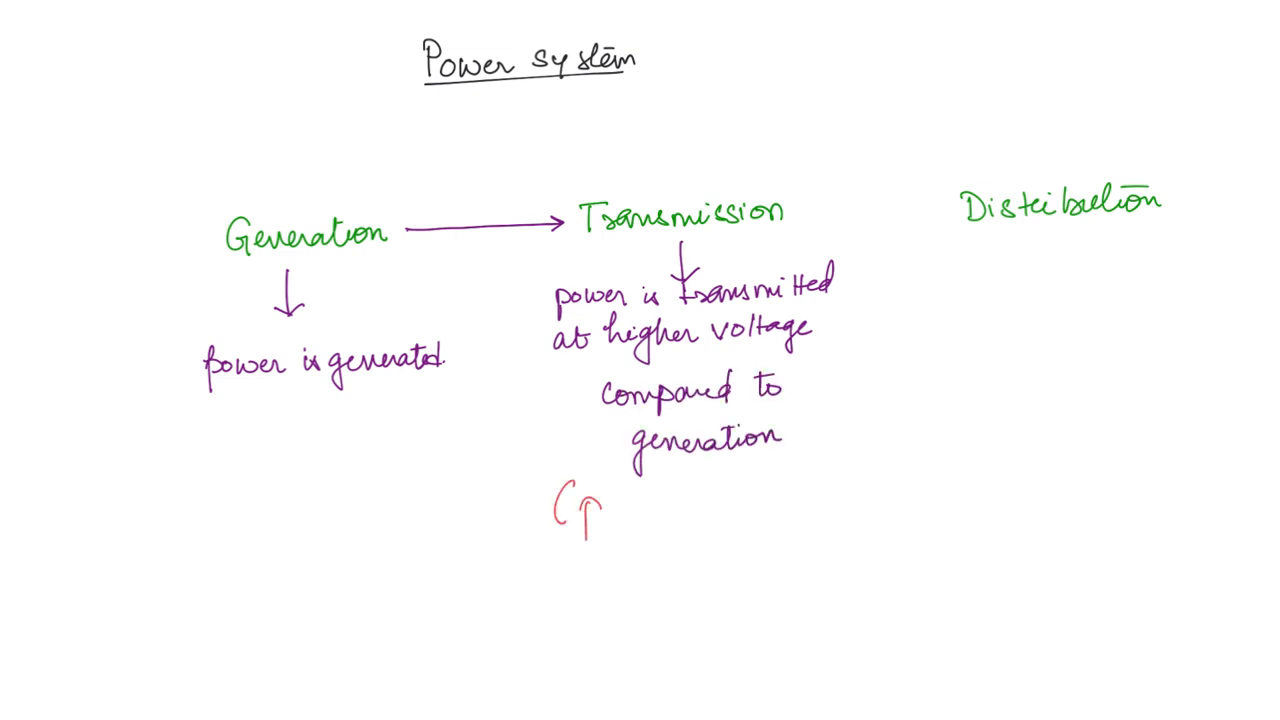
Add the red note '(power loss ↓)' below the transmission note.
{"action": "type", "text": "power lo"}
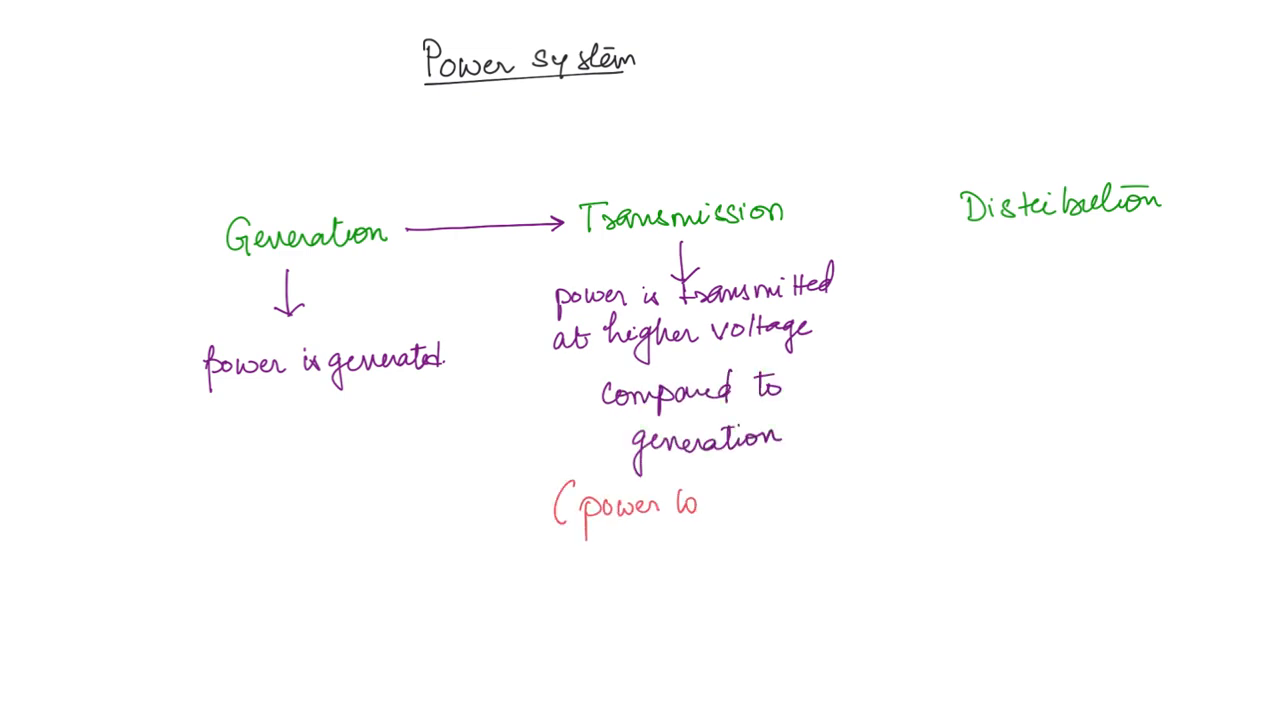
{"action": "type", "text": "loss ↓"}
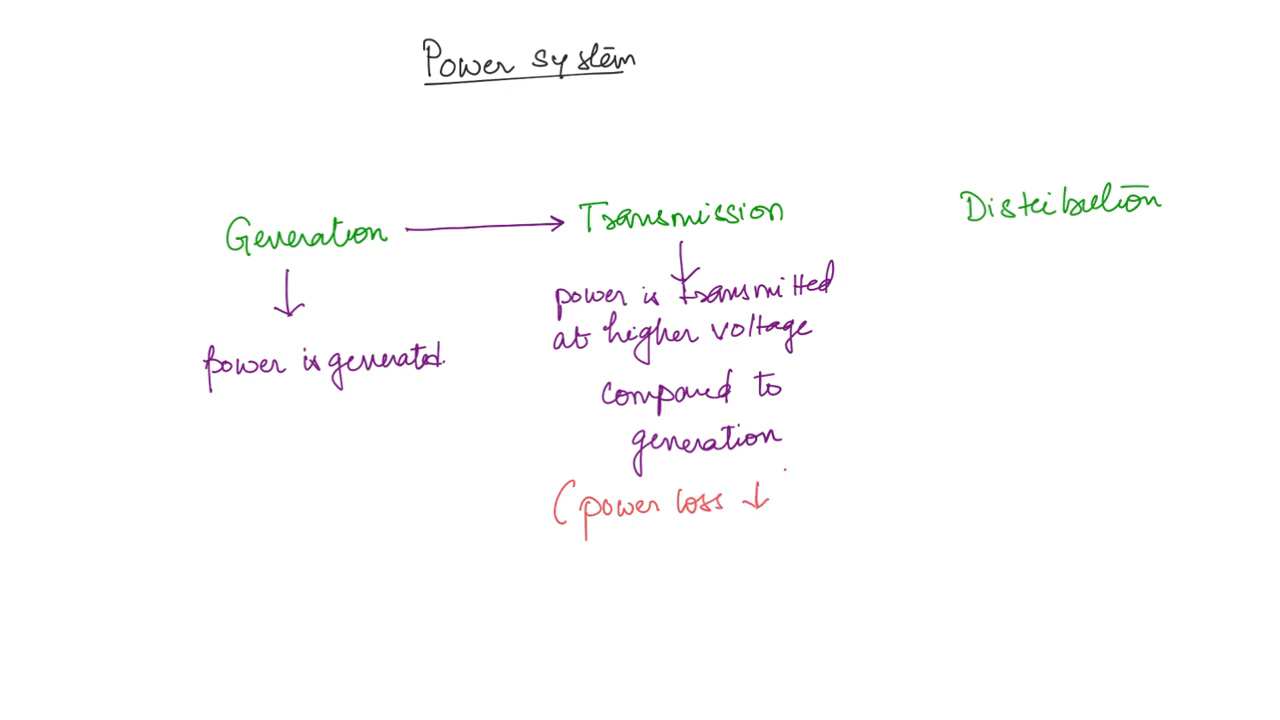
{"action": "type", "text": ")"}
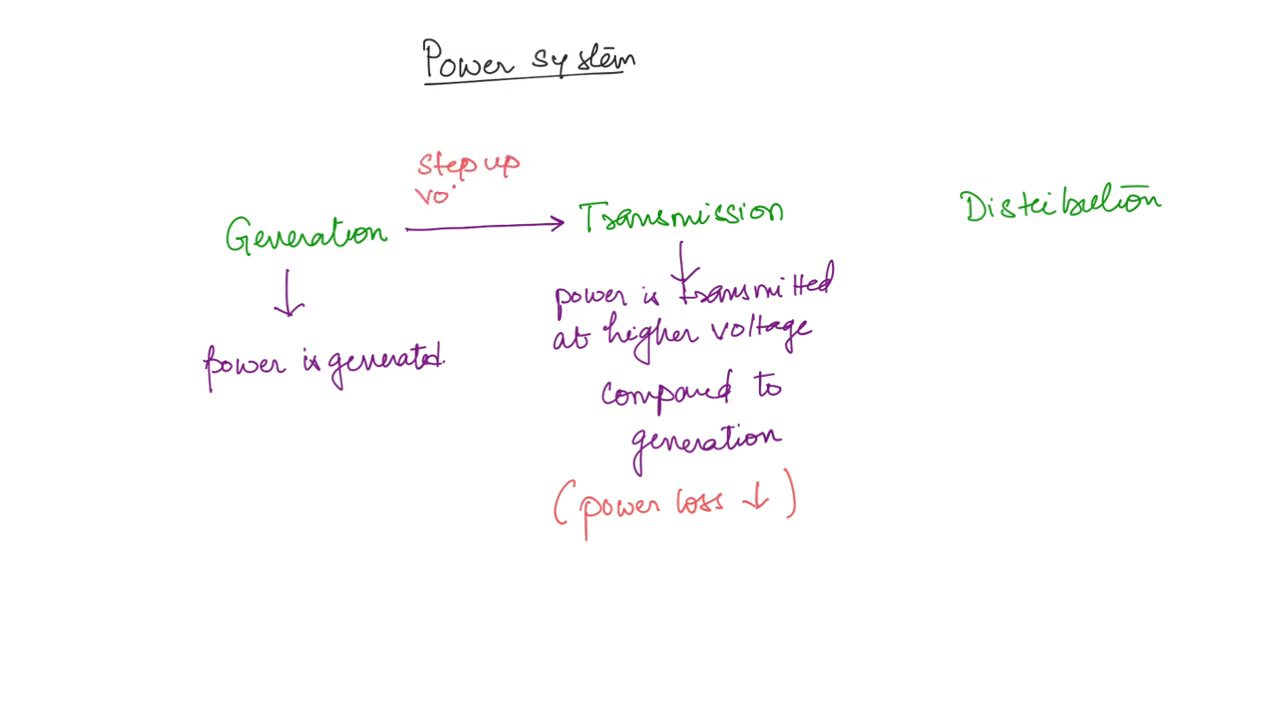
Label arrows 'Step up voltage t/f' and 'Step down voltage t/f', linking Transmission to Distribution.
{"action": "type", "text": "voltage t°"}
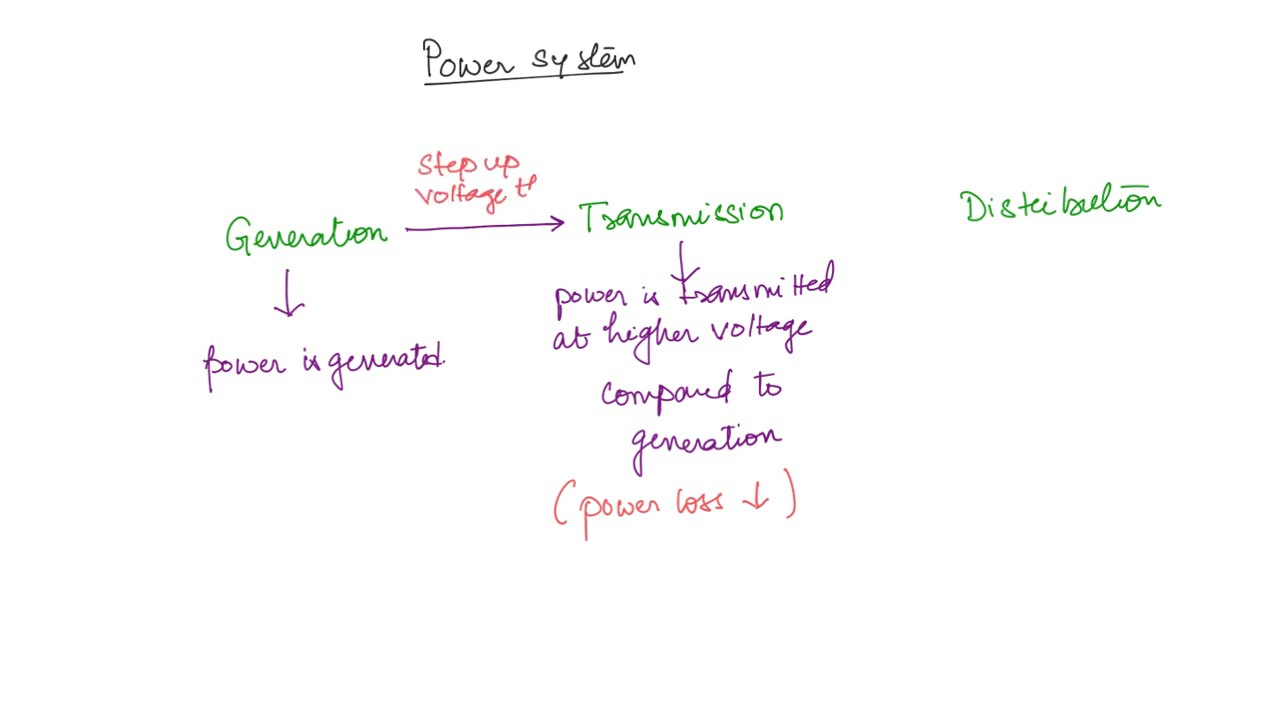
{"action": "type", "text": "tf"}
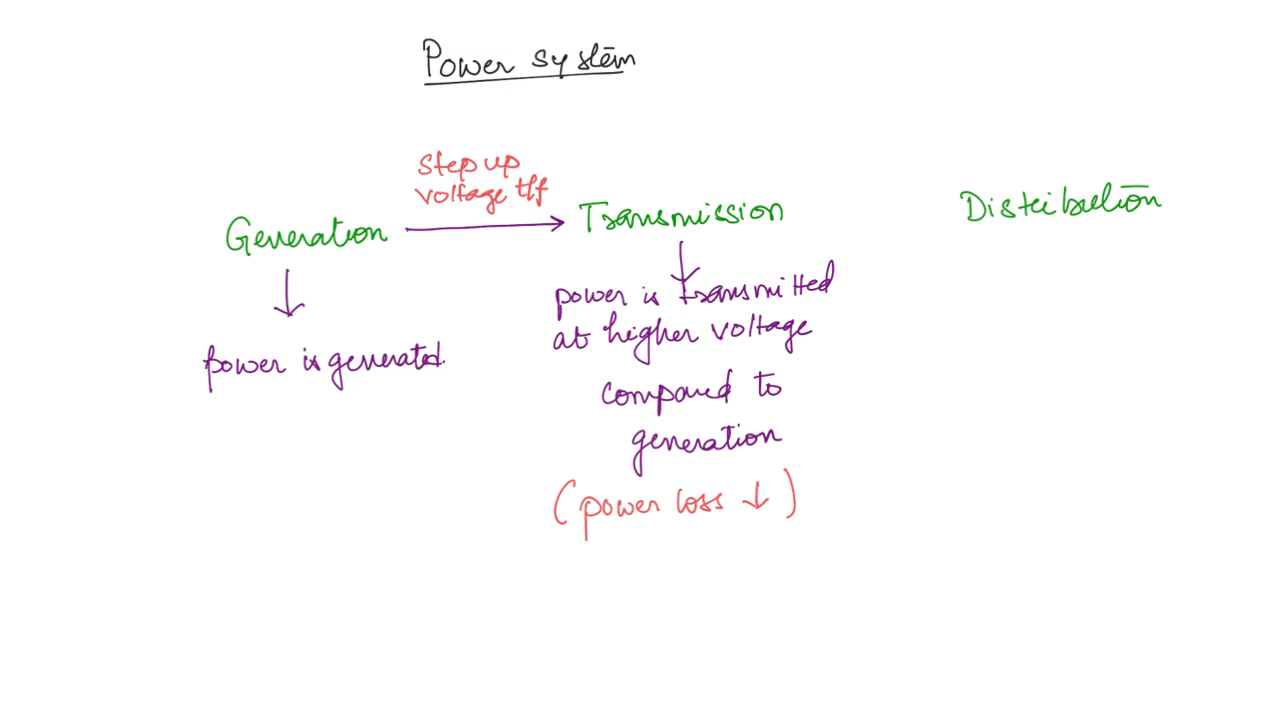
{"action": "mouse_move", "coordinate": [735, 245]}
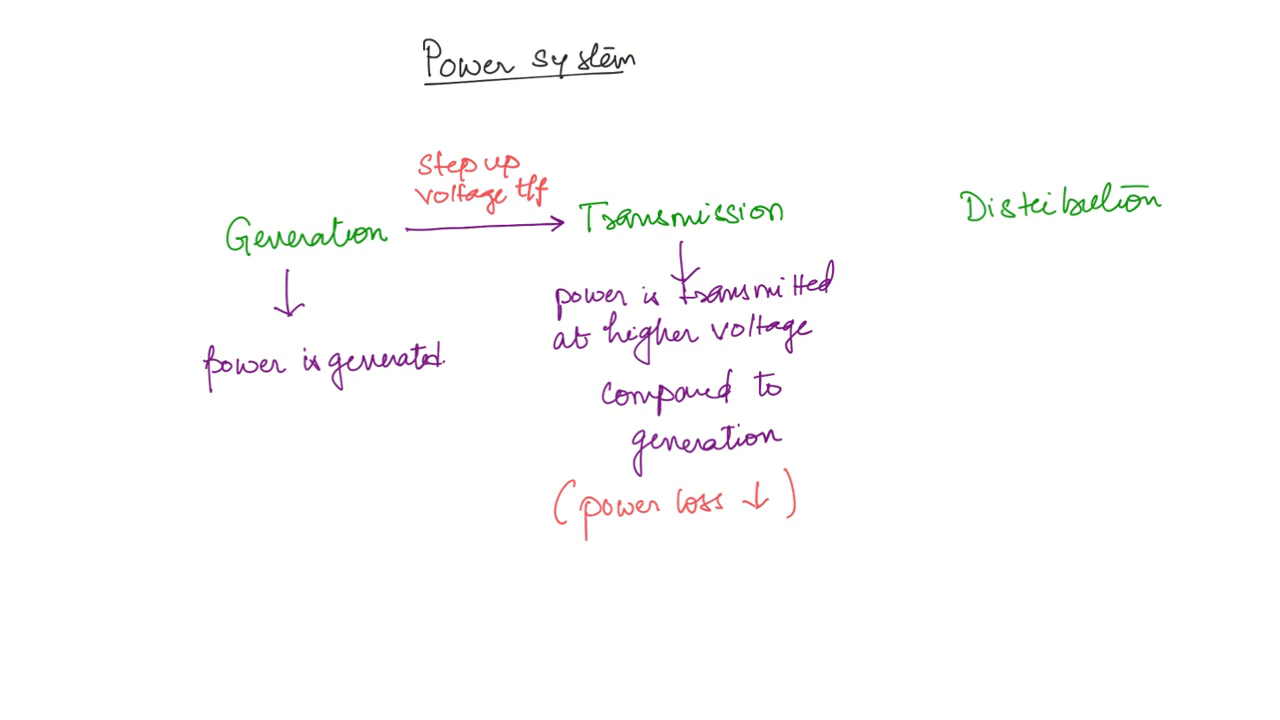
{"action": "left_click_drag", "start_coordinate": [805, 218], "coordinate": [940, 205]}
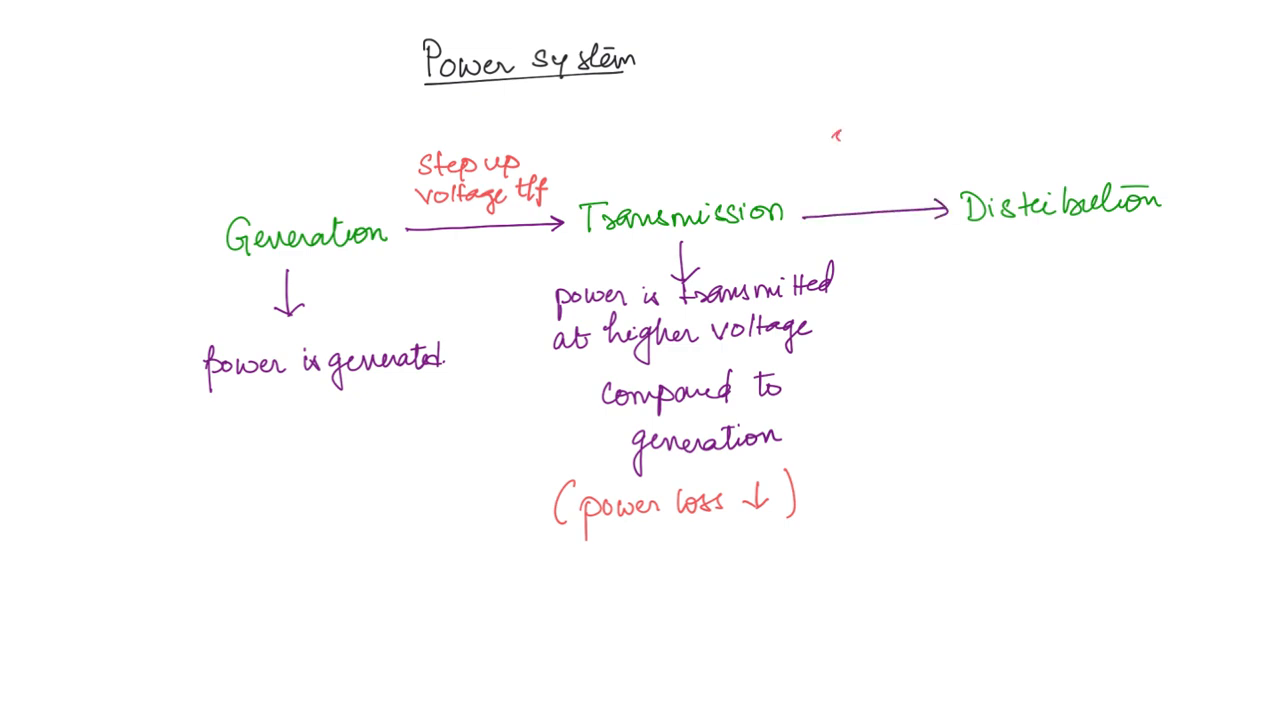
{"action": "type", "text": "Step down"}
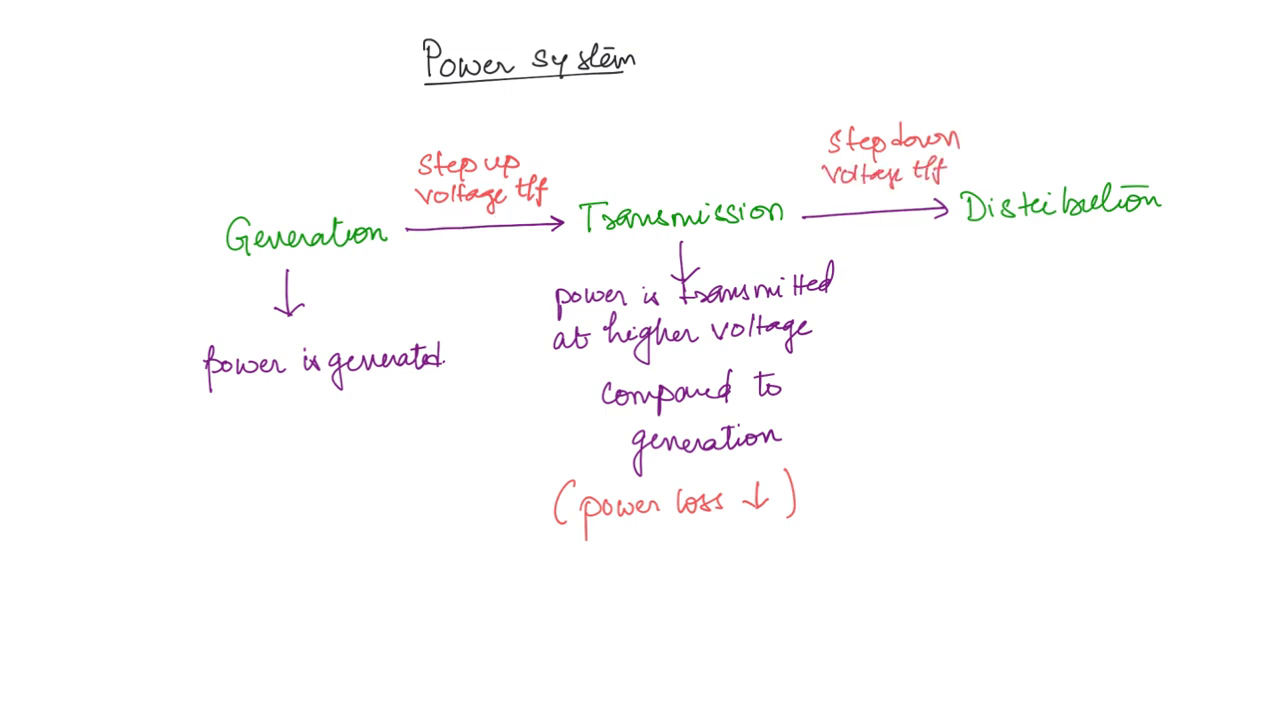
{"action": "mouse_move", "coordinate": [898, 207]}
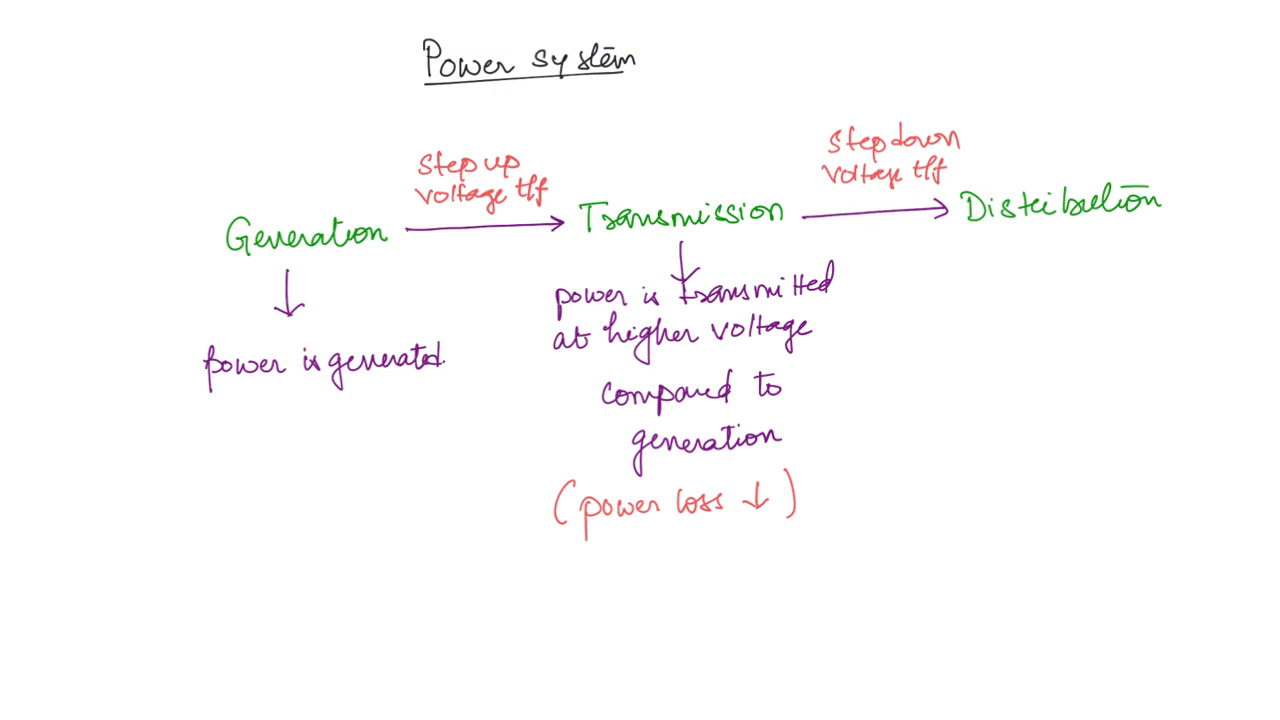
{"action": "mouse_move", "coordinate": [475, 235]}
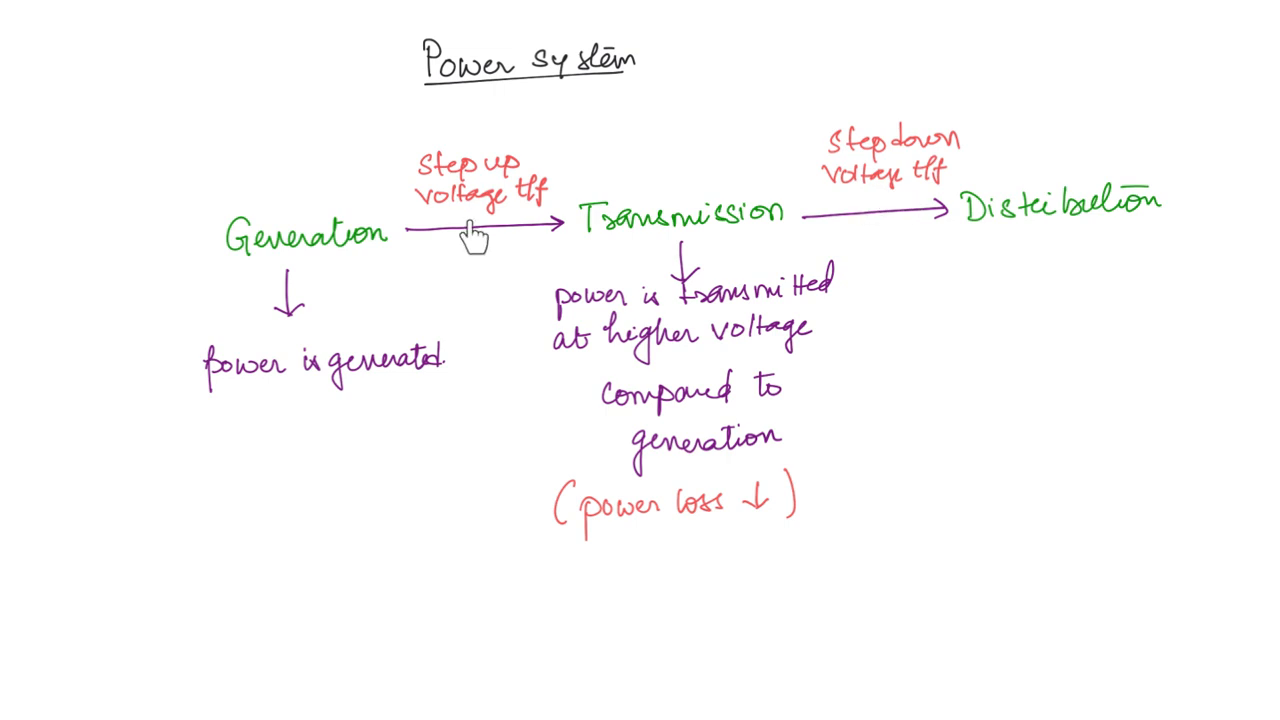
{"action": "mouse_move", "coordinate": [878, 222]}
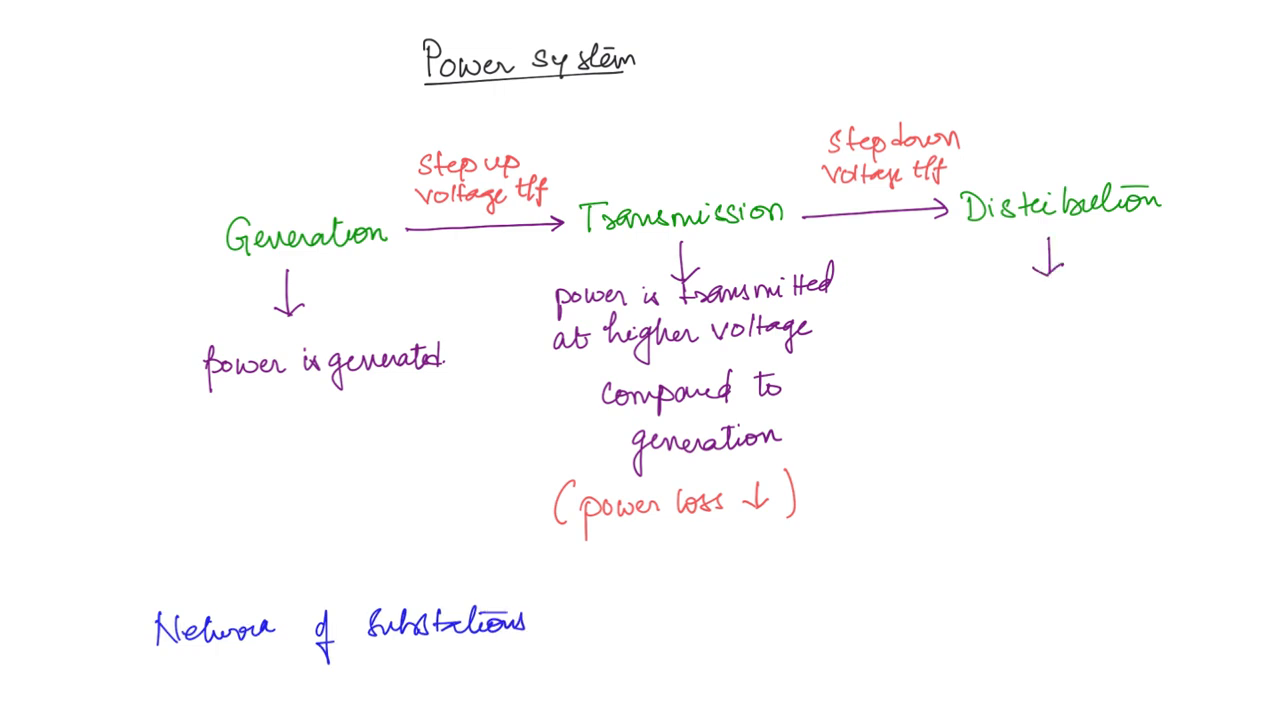
Write blue 'Network of substations' and start 'power is delivered to' under Distribution.
{"action": "type", "text": "po."}
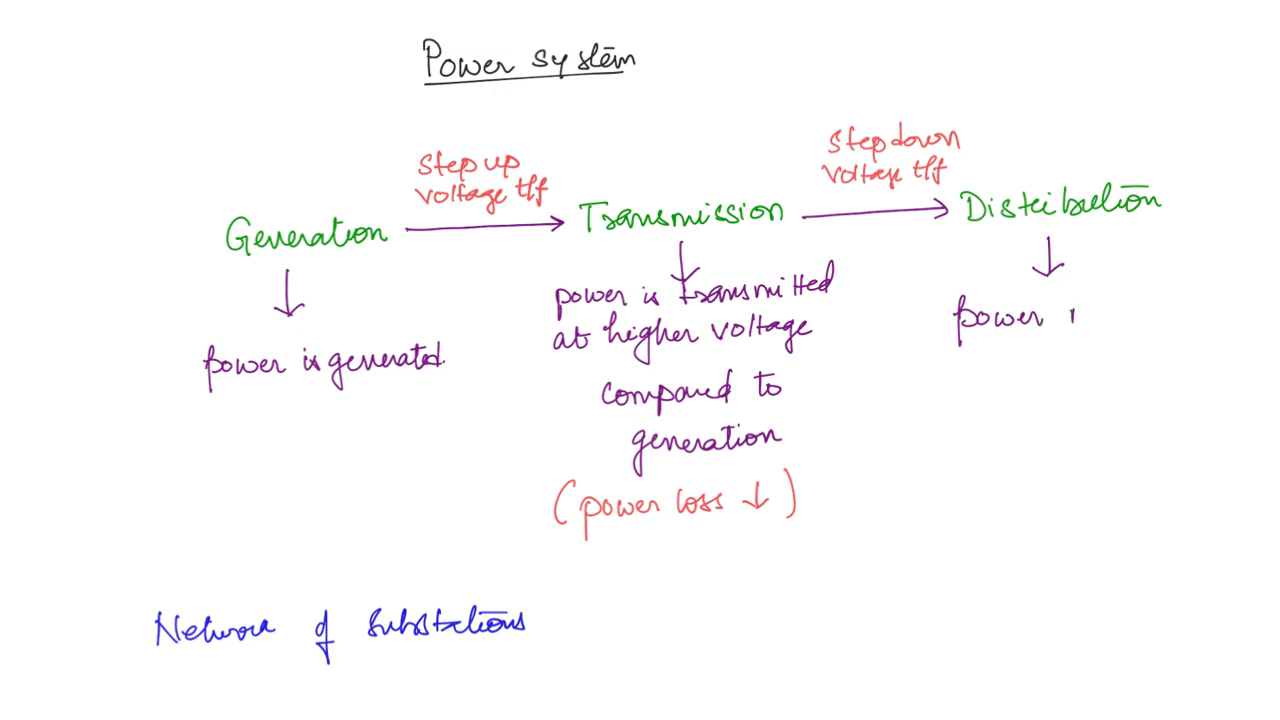
{"action": "type", "text": "is delivered to"}
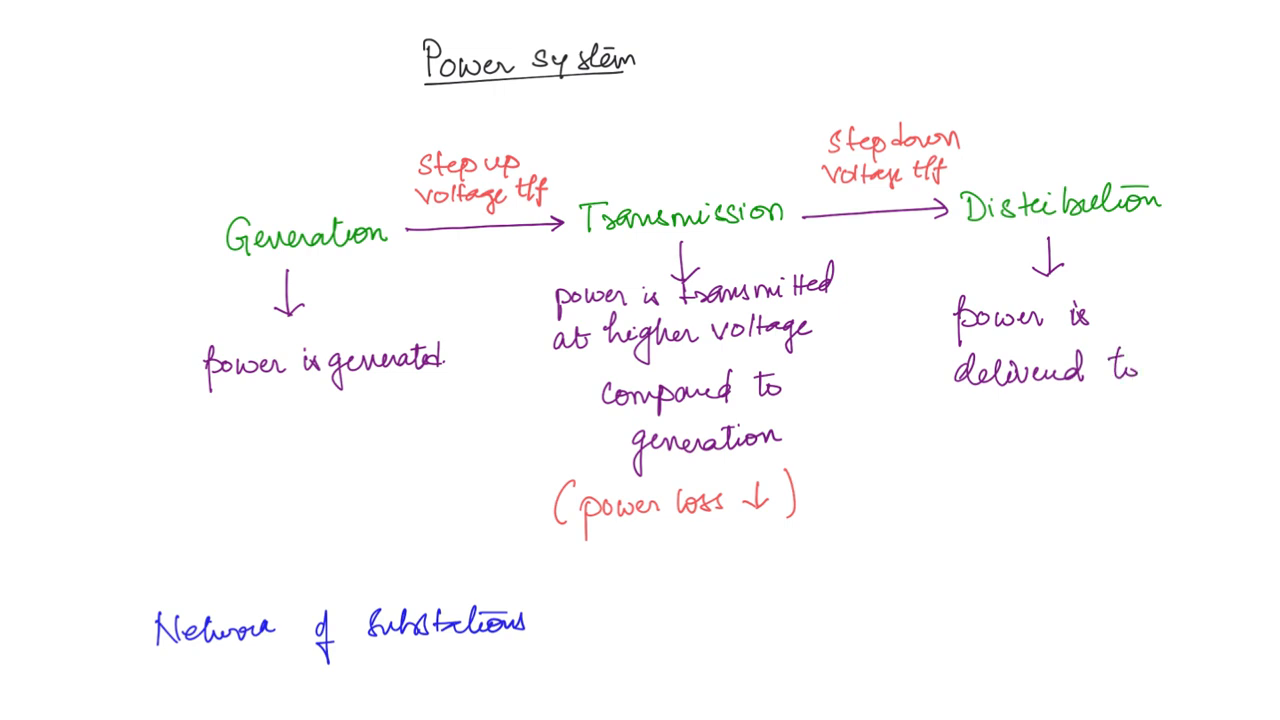
Finish 'final customers' and add the red underlined 'domestic customers : 220–240V' line.
{"action": "type", "text": "final"}
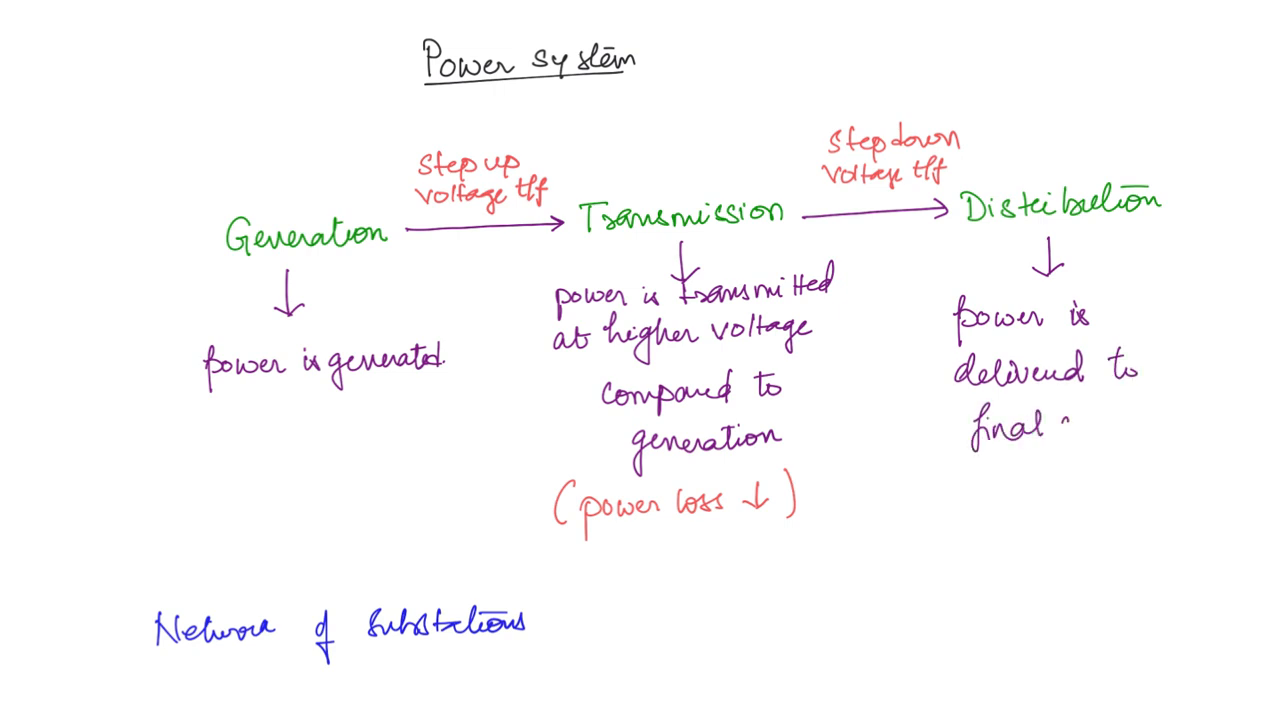
{"action": "type", "text": "customers"}
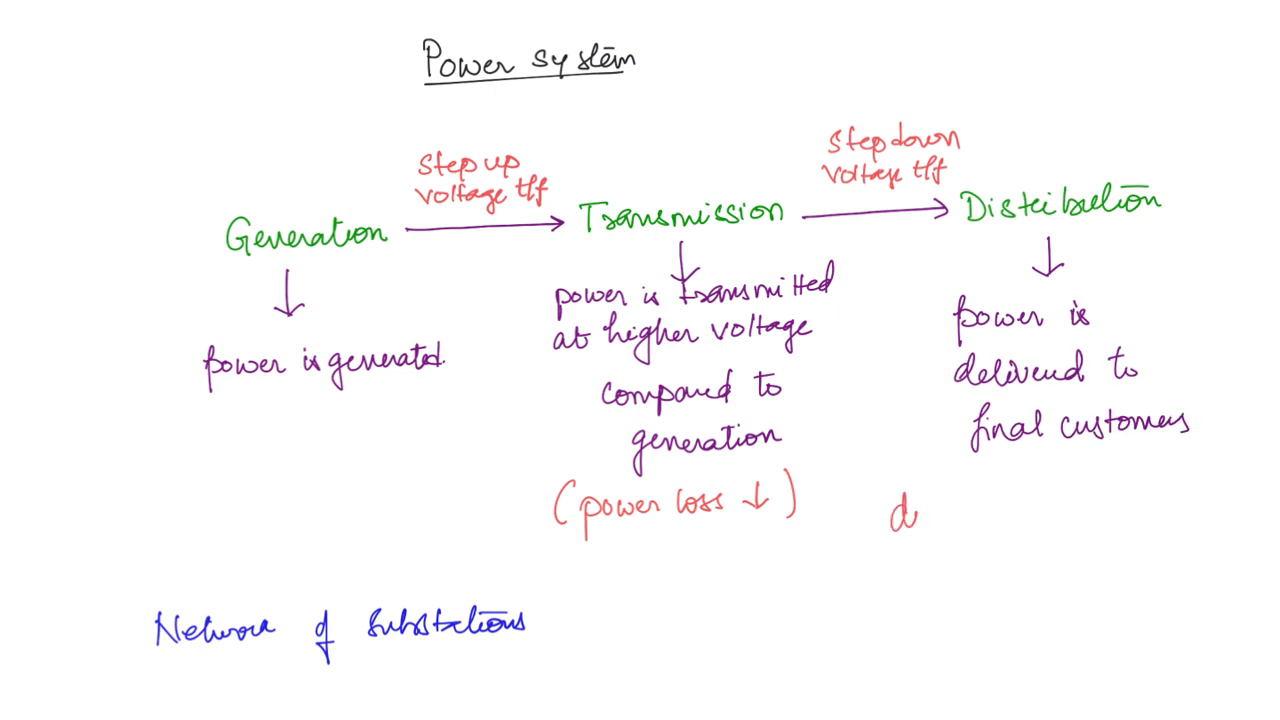
{"action": "type", "text": "domestic"}
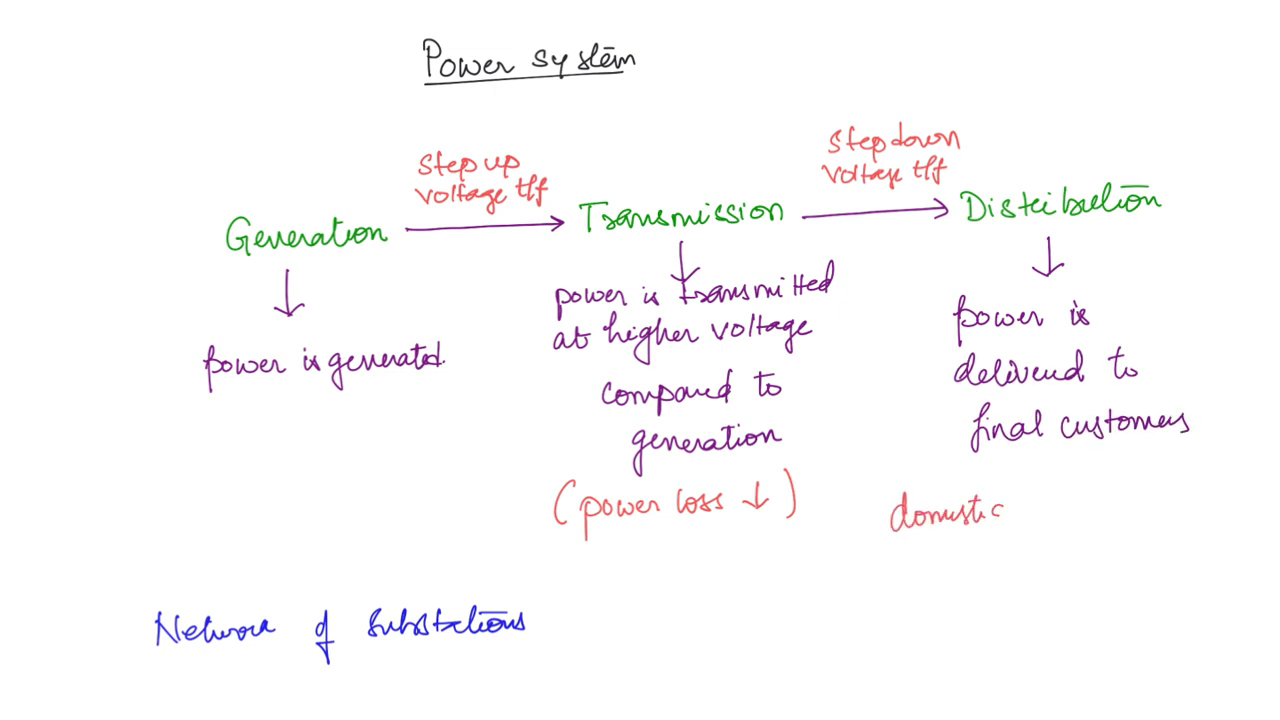
{"action": "type", "text": "custo"}
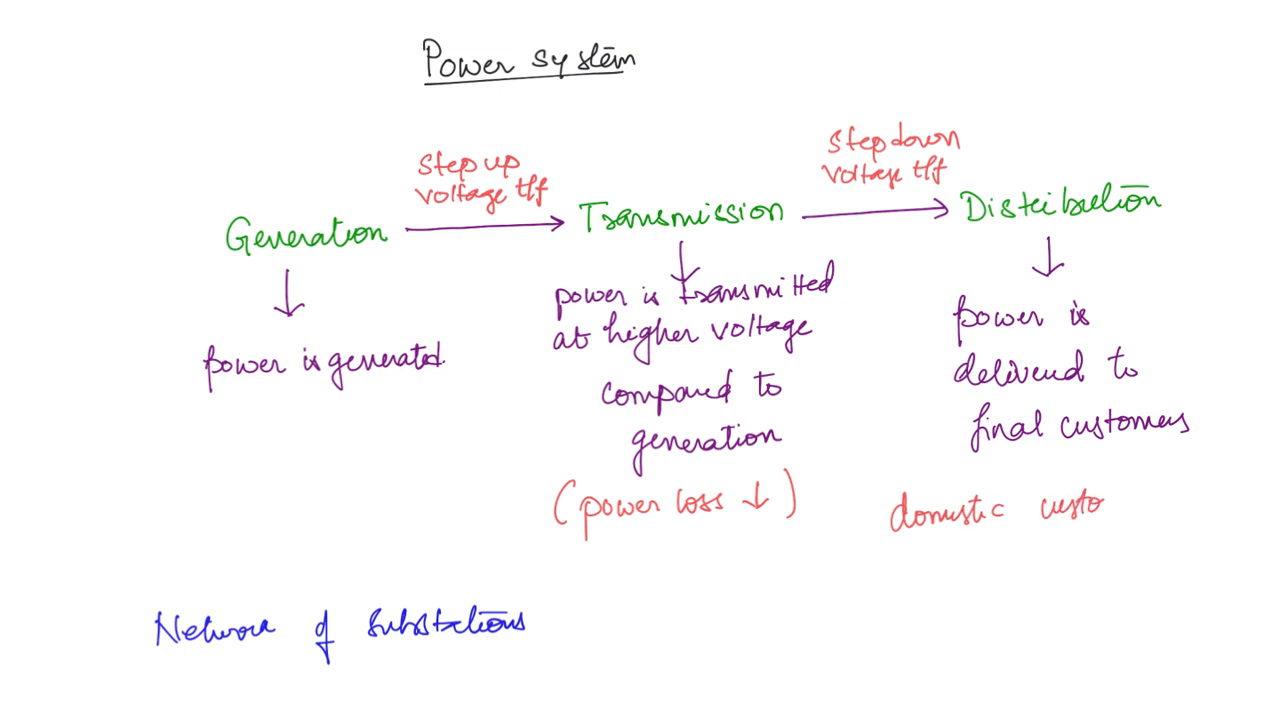
{"action": "type", "text": "customers"}
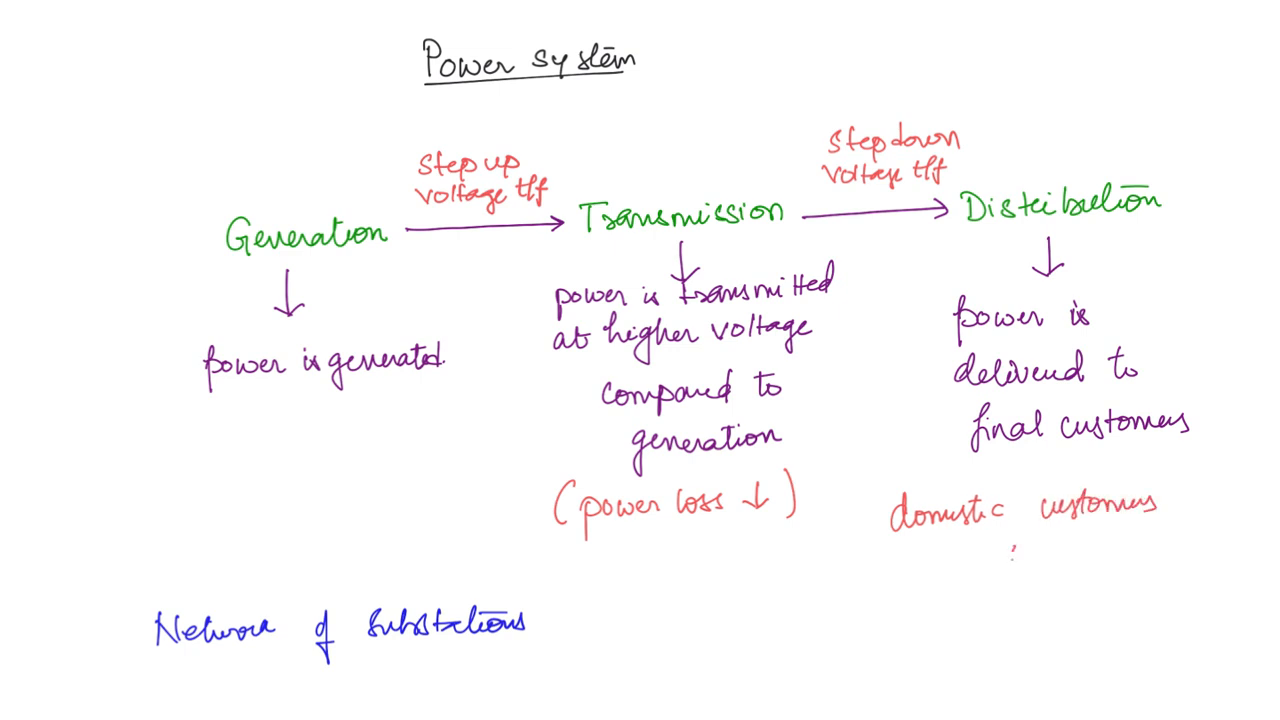
{"action": "type", "text": "220-240V"}
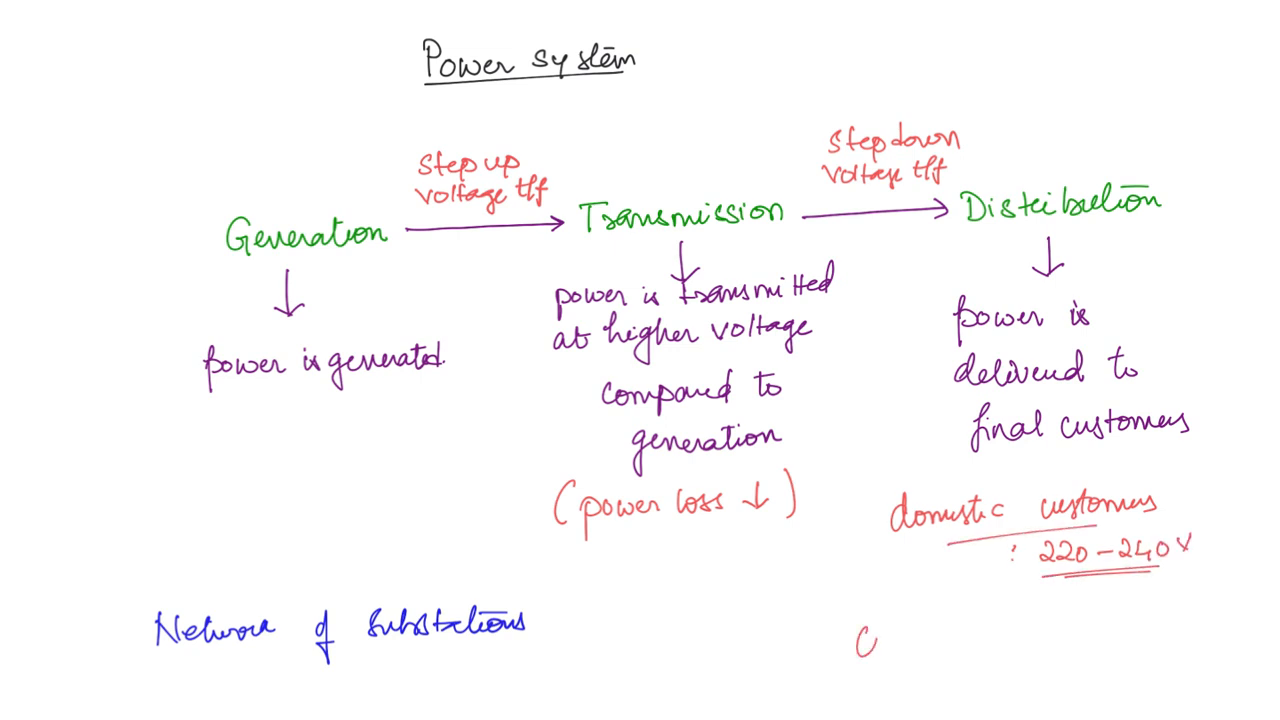
Write red 'Commercial customers :' below the domestic line and begin 'depends'.
{"action": "type", "text": "Commerce"}
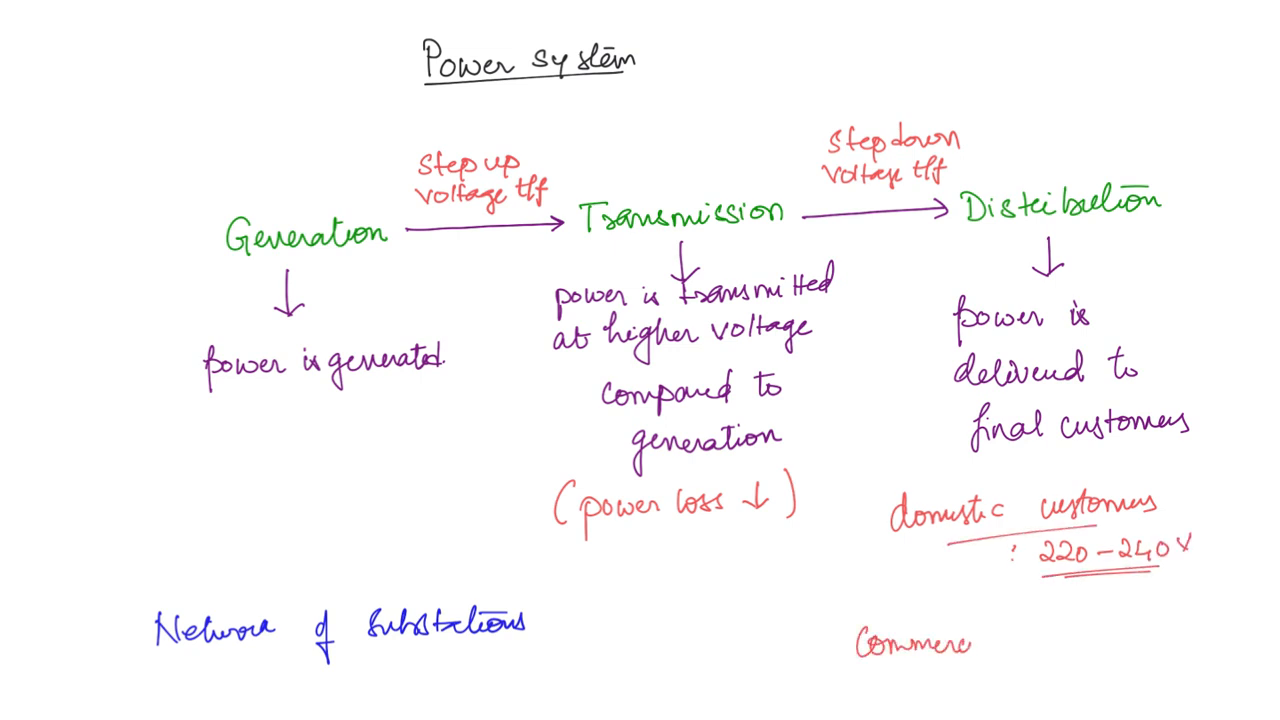
{"action": "type", "text": "Commercial cust"}
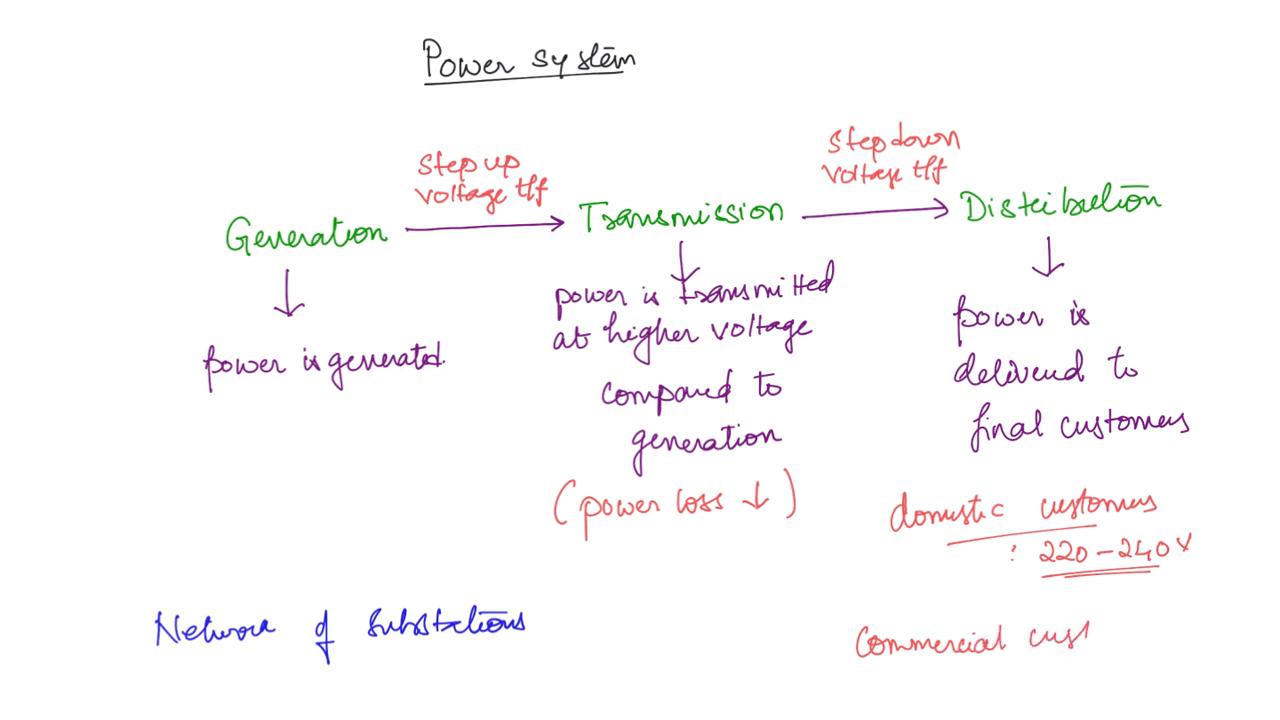
{"action": "type", "text": "omers"}
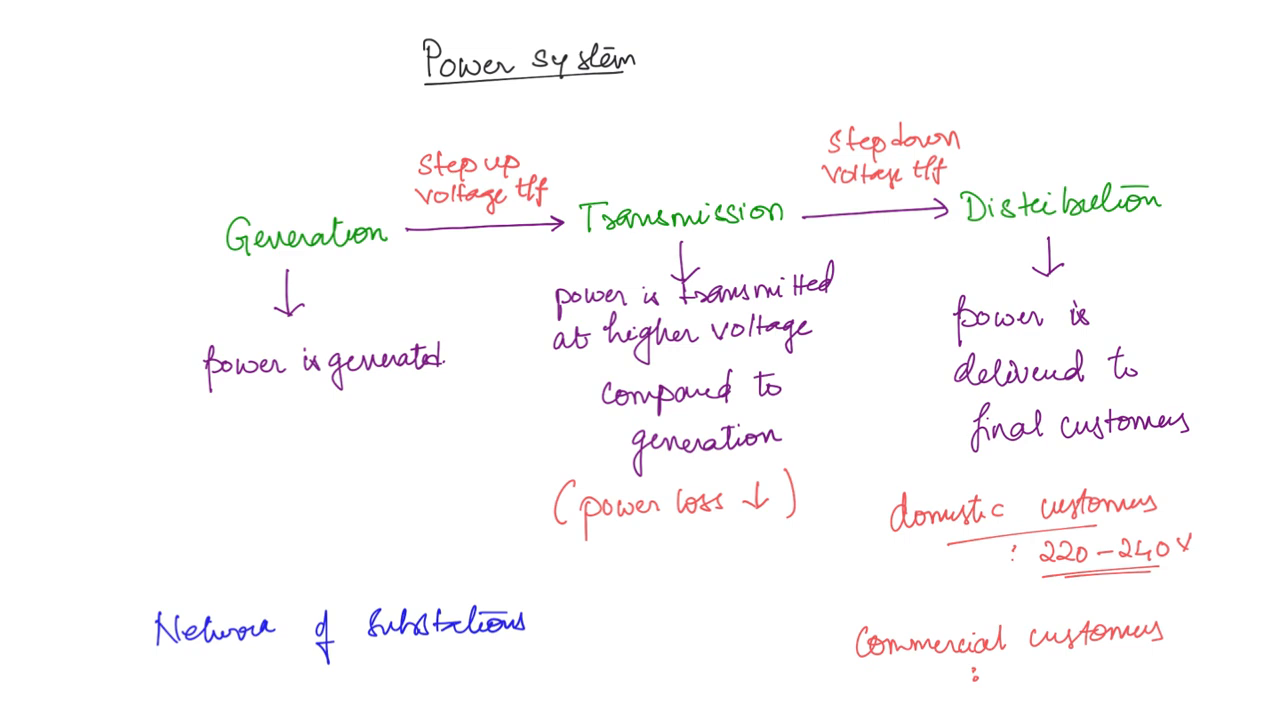
{"action": "type", "text": "d"}
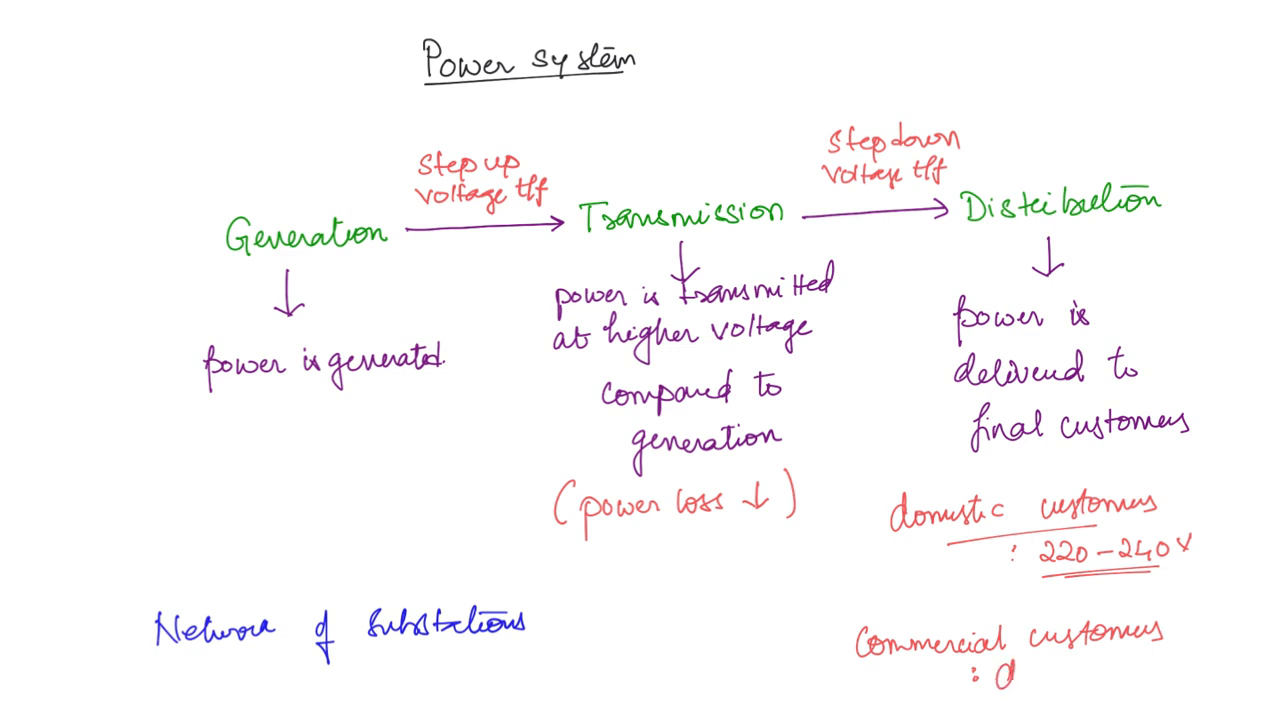
{"action": "type", "text": "depends"}
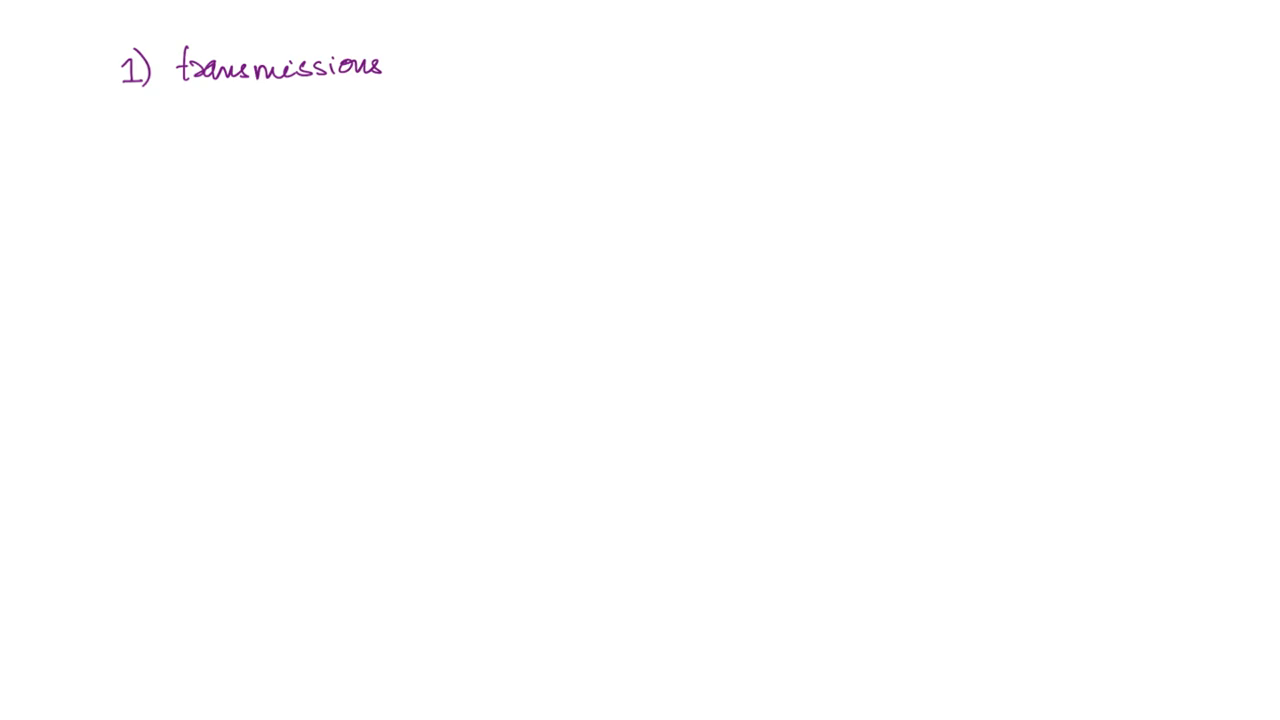
On a new page, list 2) Distribution, 3) Load flow analysis, 4) Faults, and start item 5.
{"action": "type", "text": "2)"}
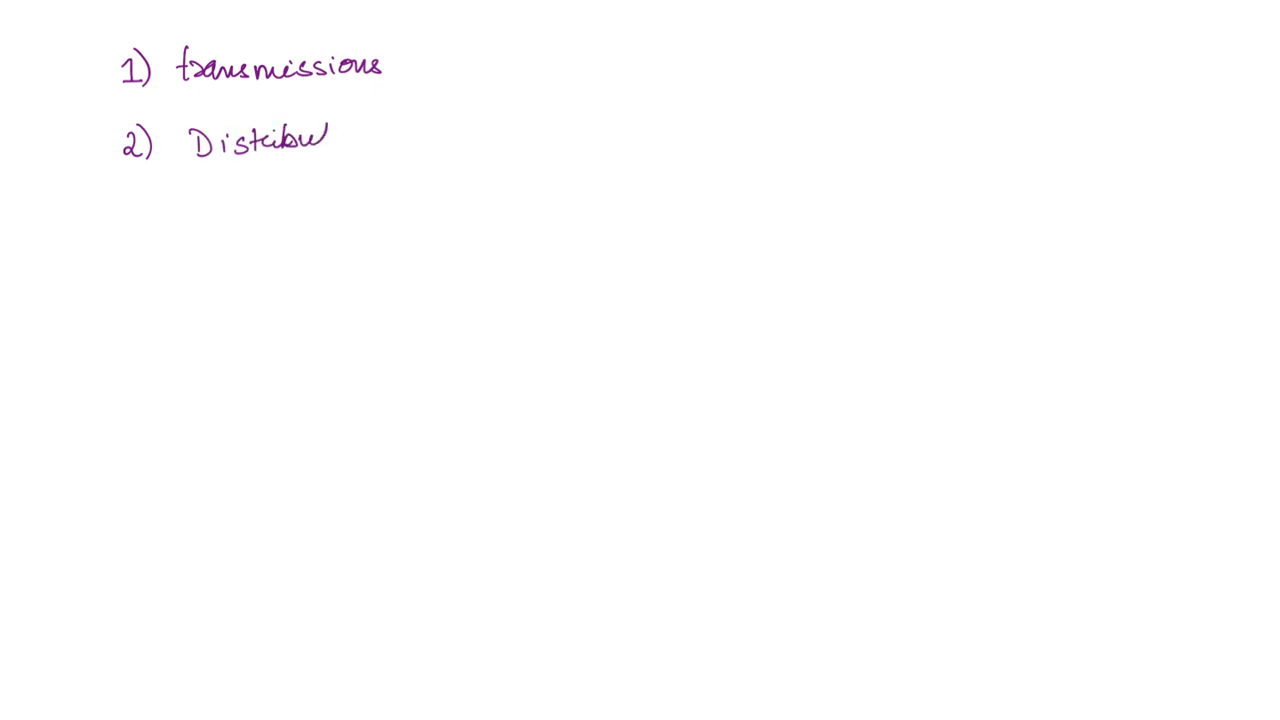
{"action": "type", "text": "tion"}
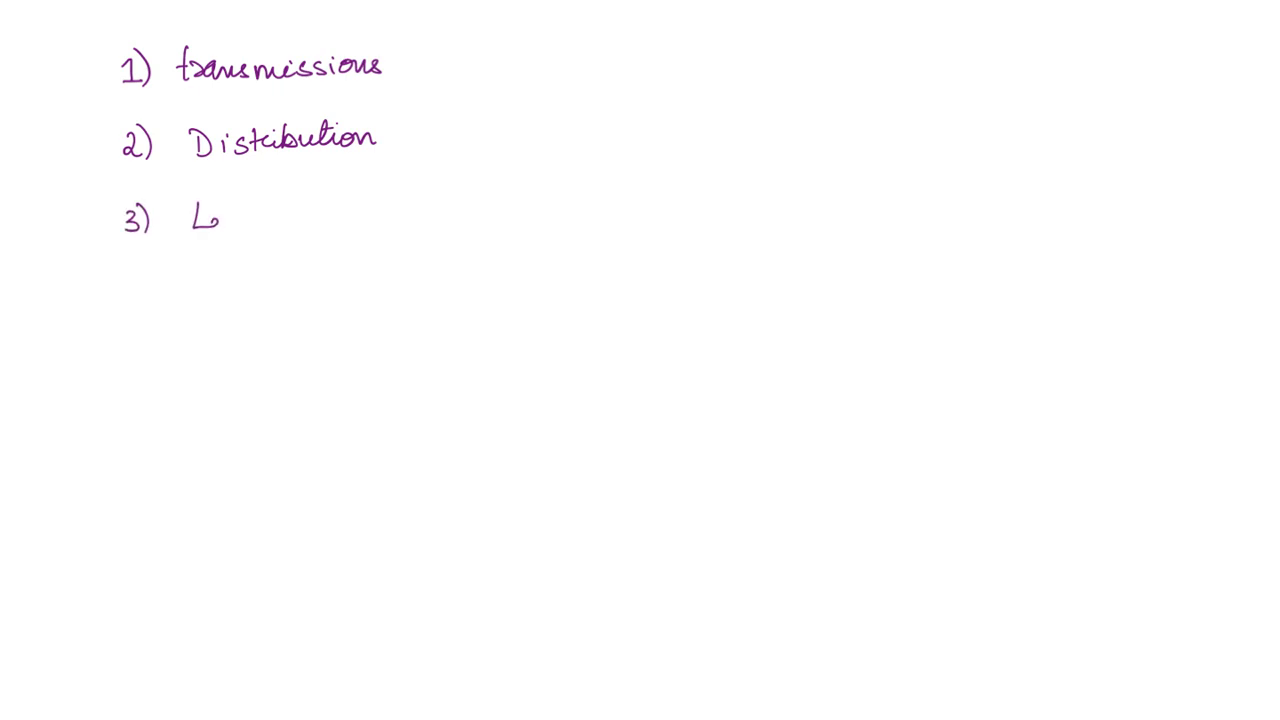
{"action": "type", "text": "Load fl"}
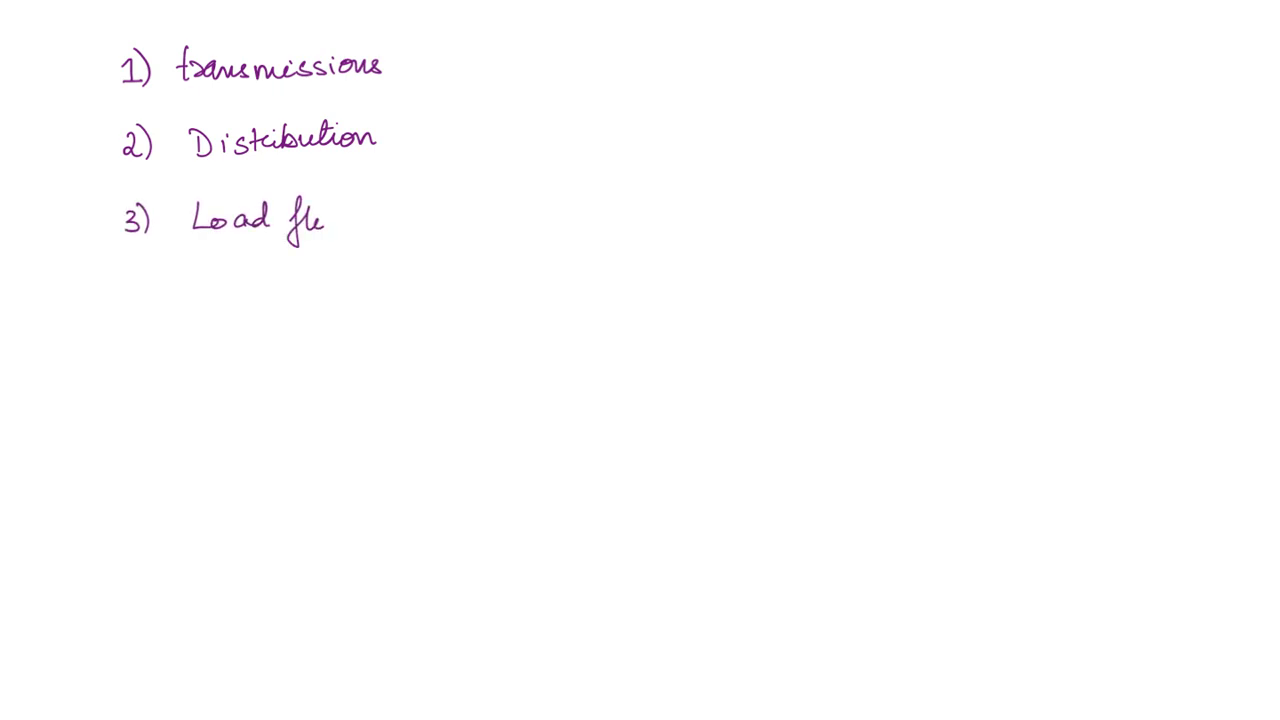
{"action": "type", "text": "flow anal"}
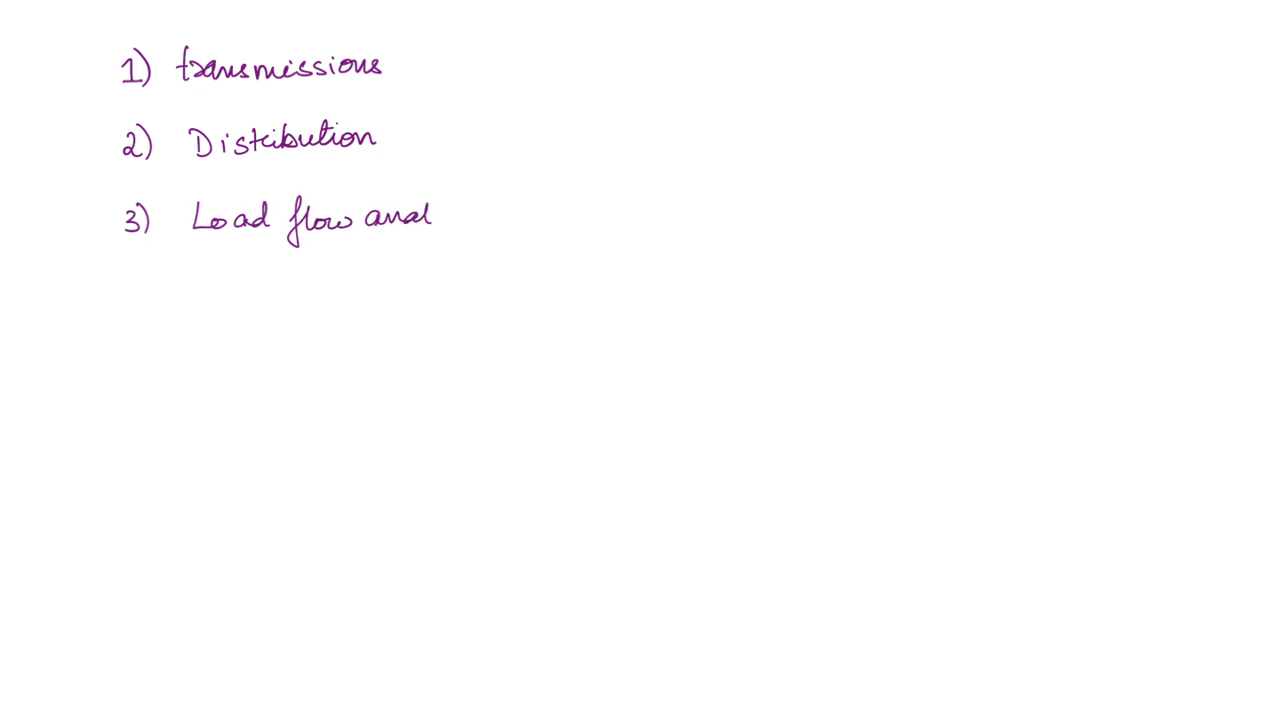
{"action": "type", "text": "ysis"}
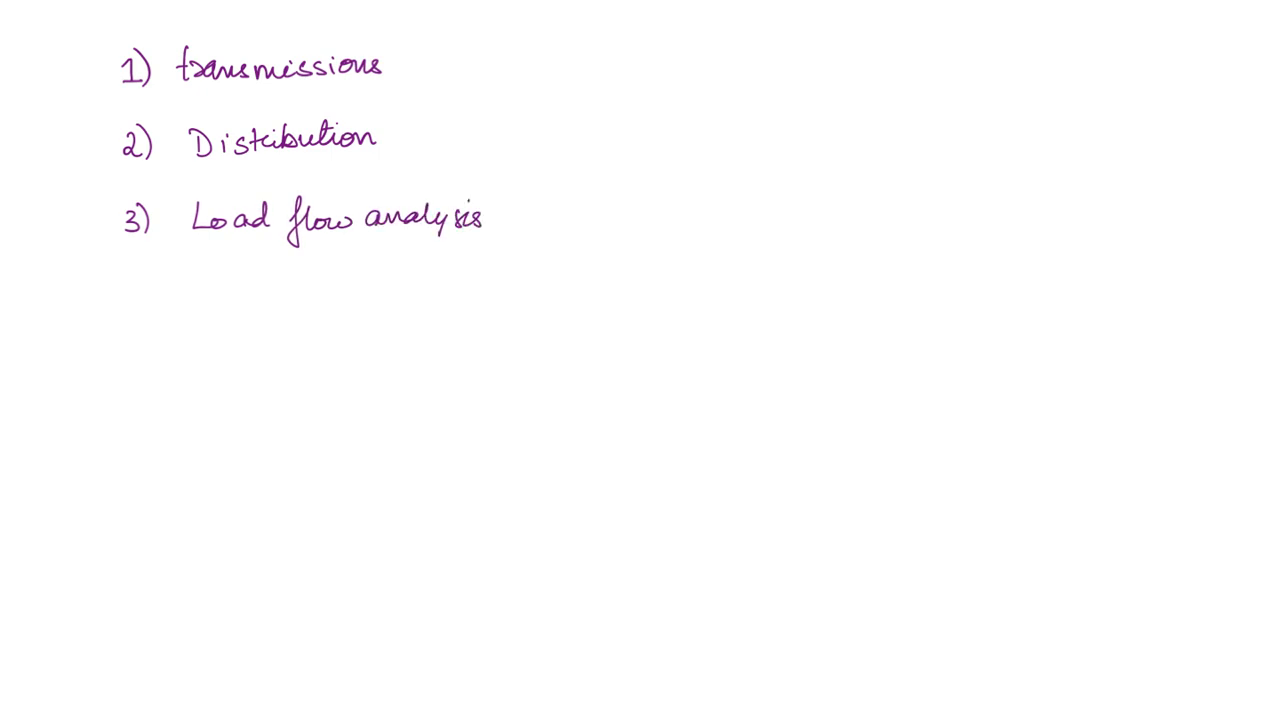
{"action": "type", "text": "F"}
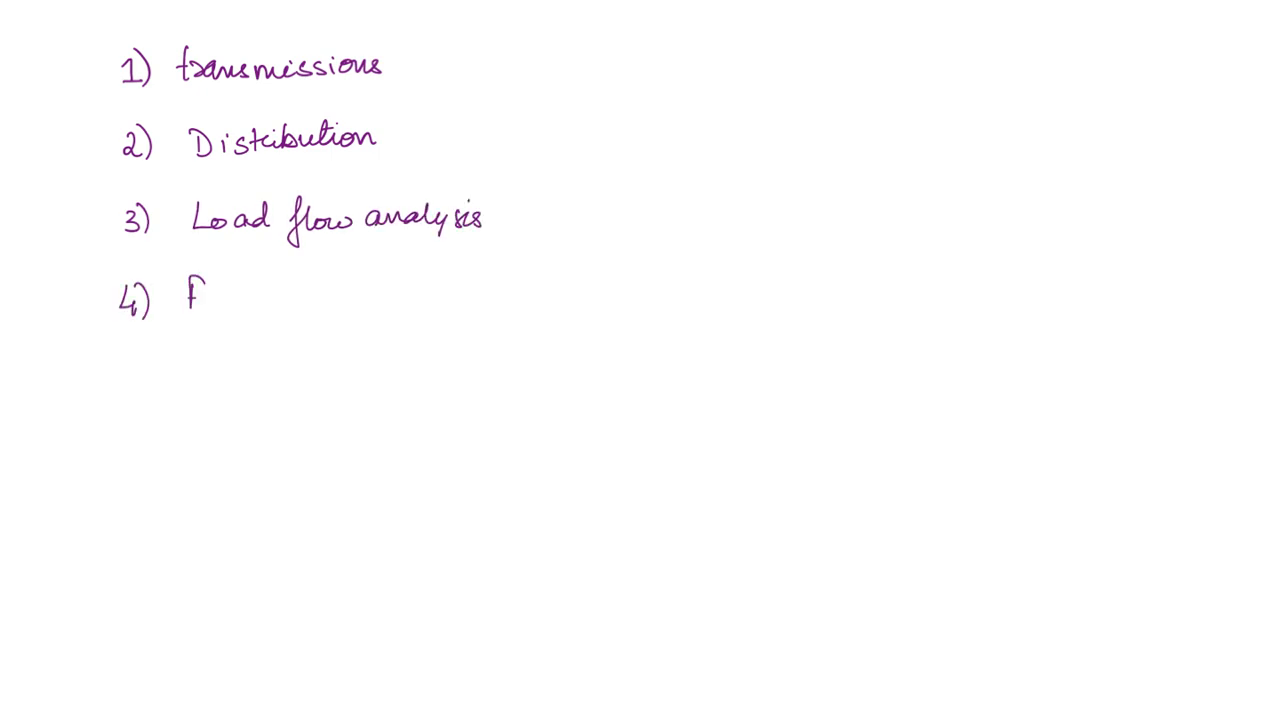
{"action": "type", "text": "aults"}
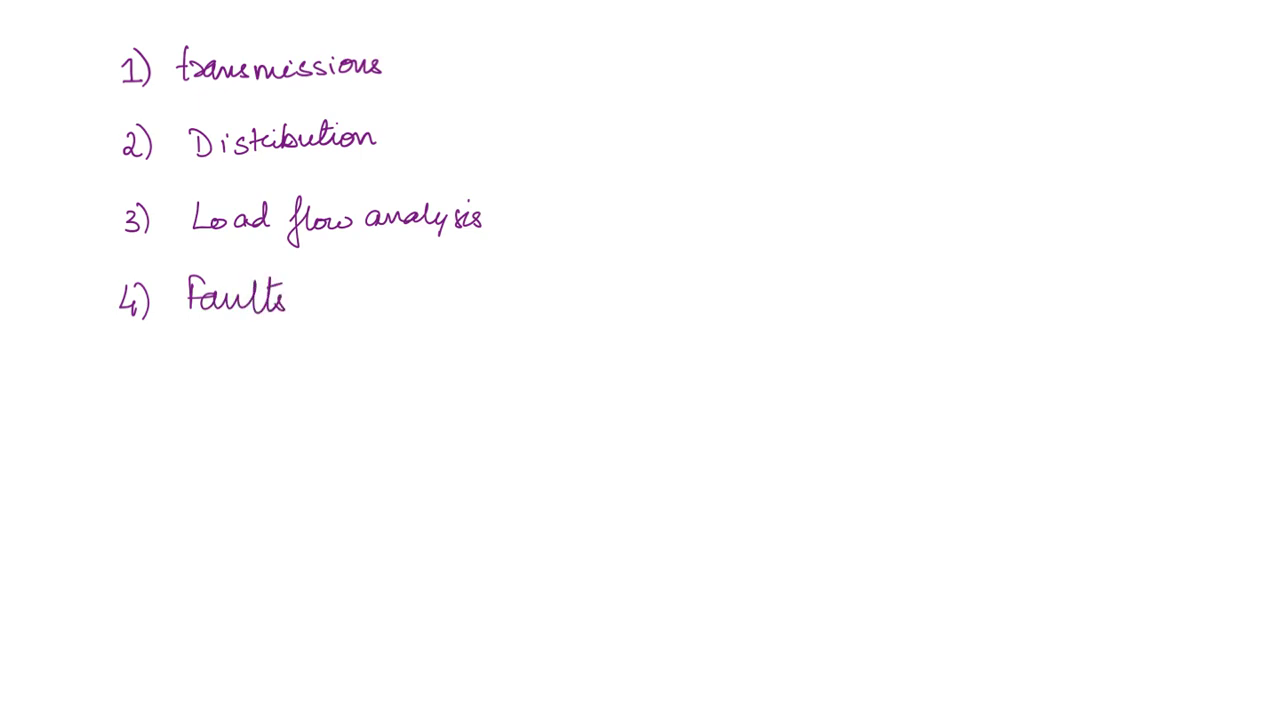
{"action": "type", "text": "5) S"}
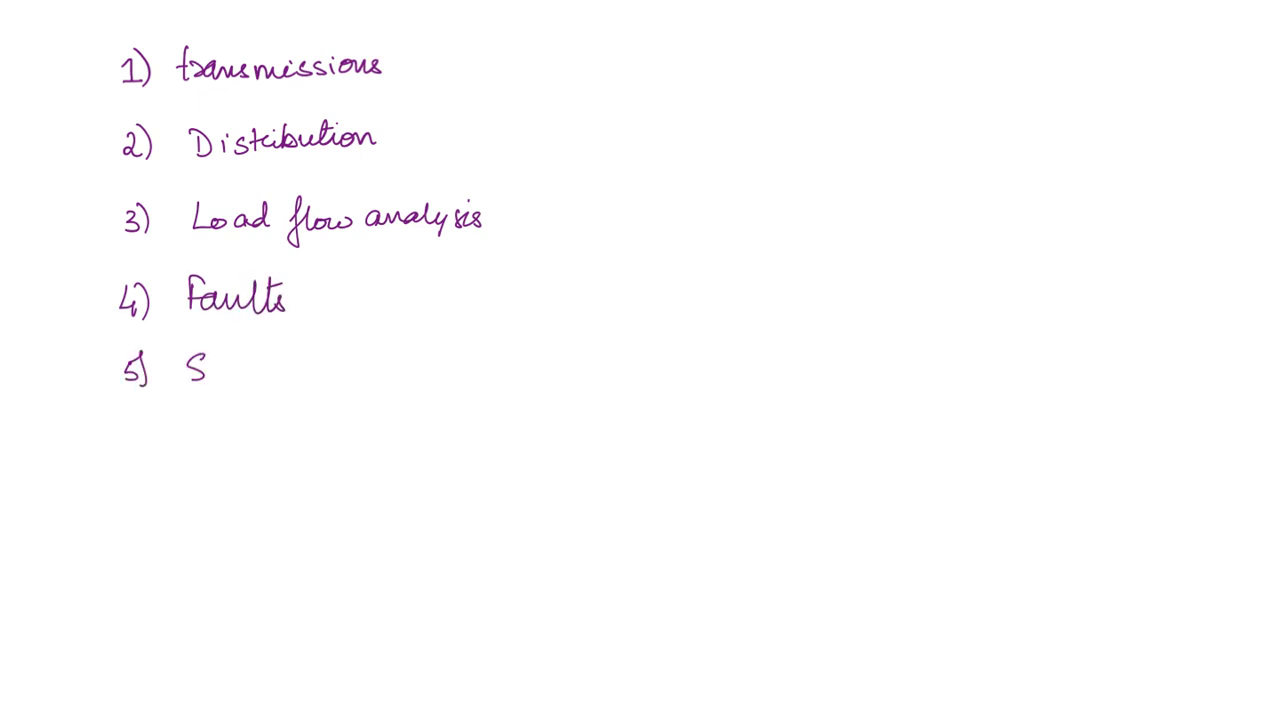
Handwrite '5) Stability' and '6) protection systems – relays & Ckt Breakers'.
{"action": "type", "text": "tabil"}
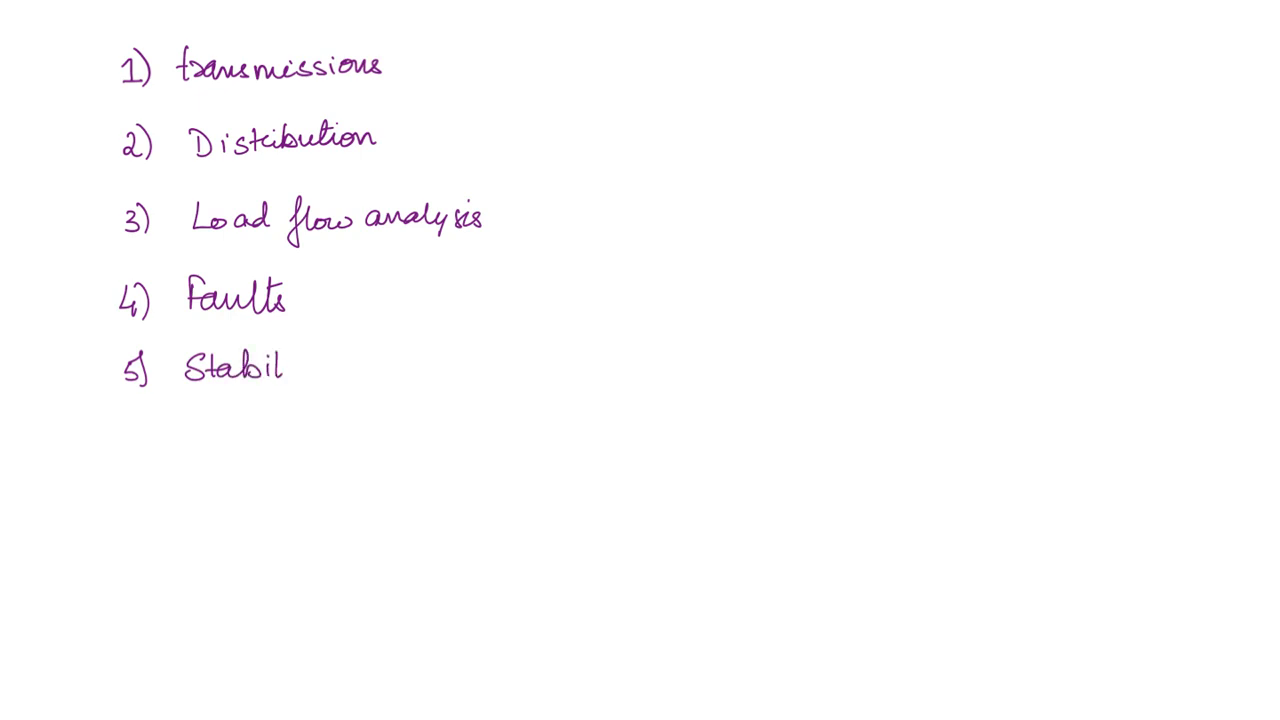
{"action": "type", "text": "ity"}
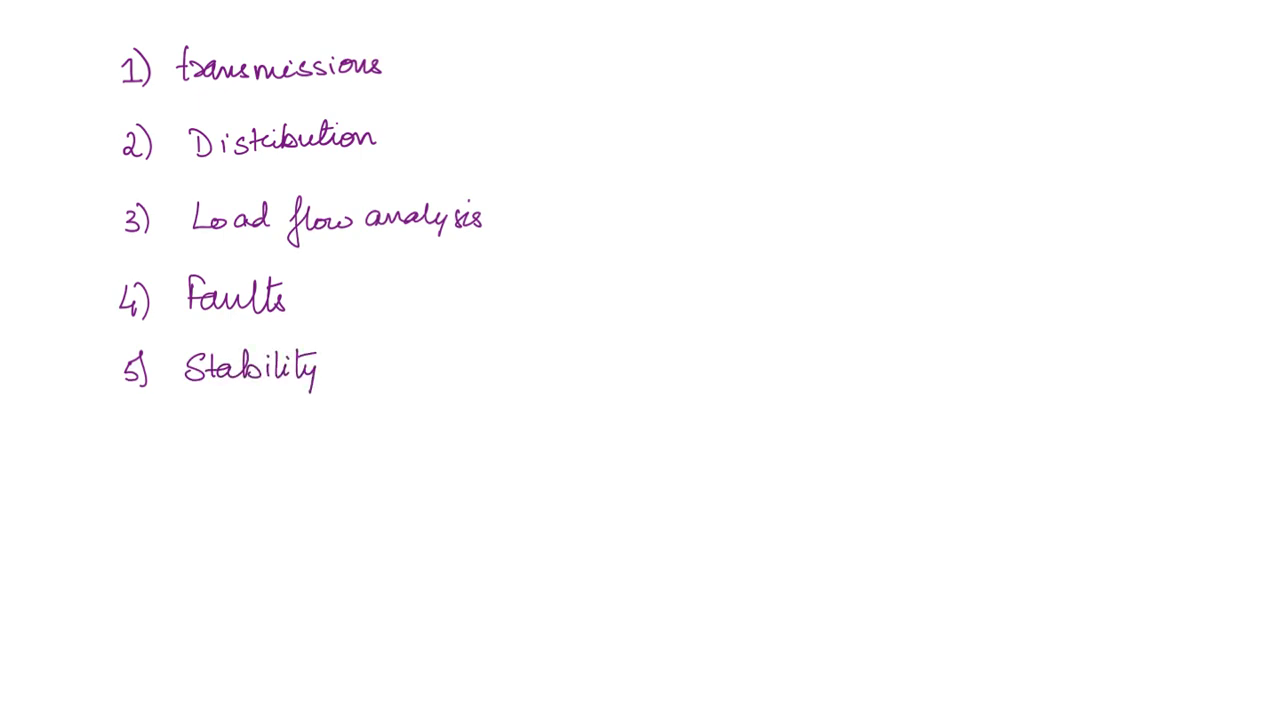
{"action": "type", "text": "6) P"}
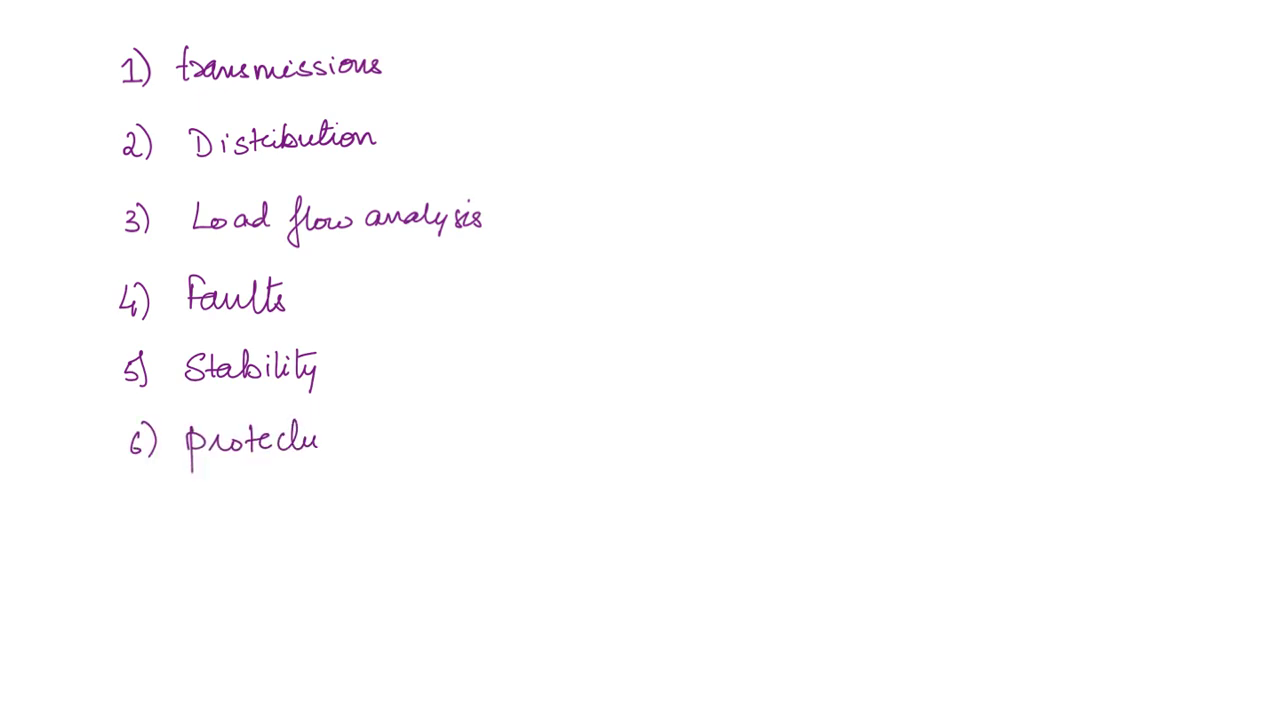
{"action": "type", "text": "protection systems"}
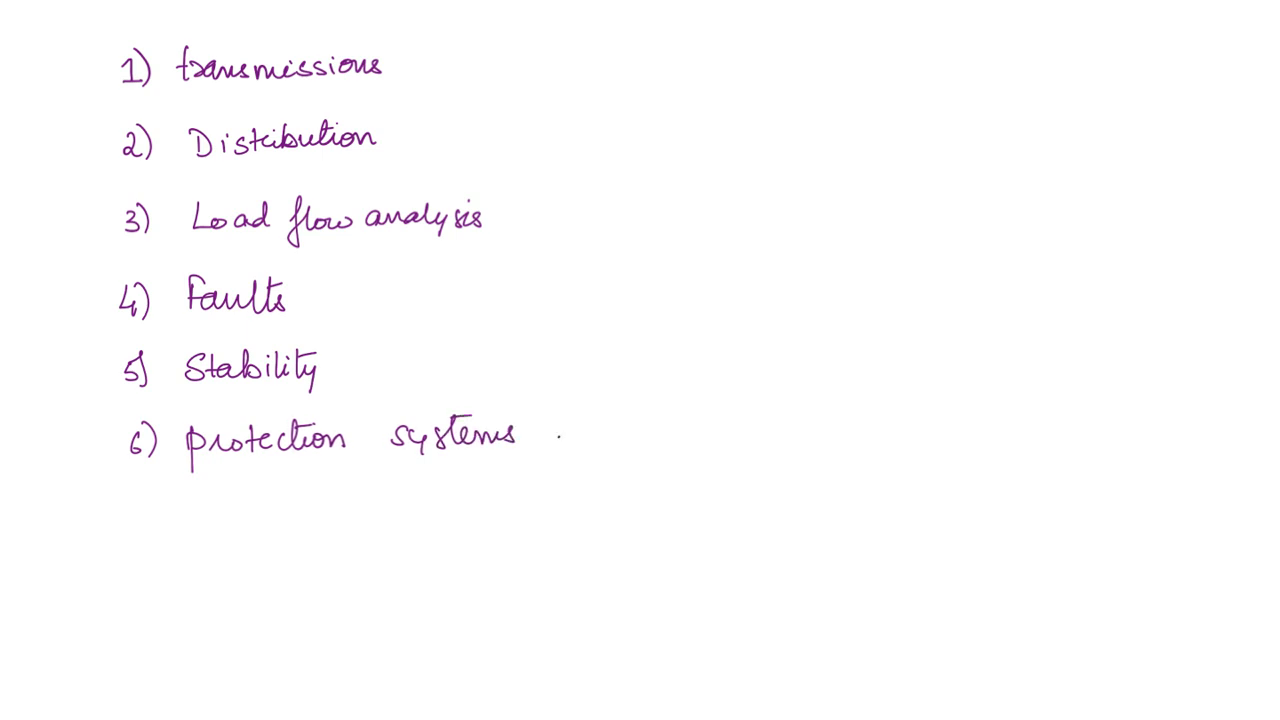
{"action": "type", "text": "— relays"}
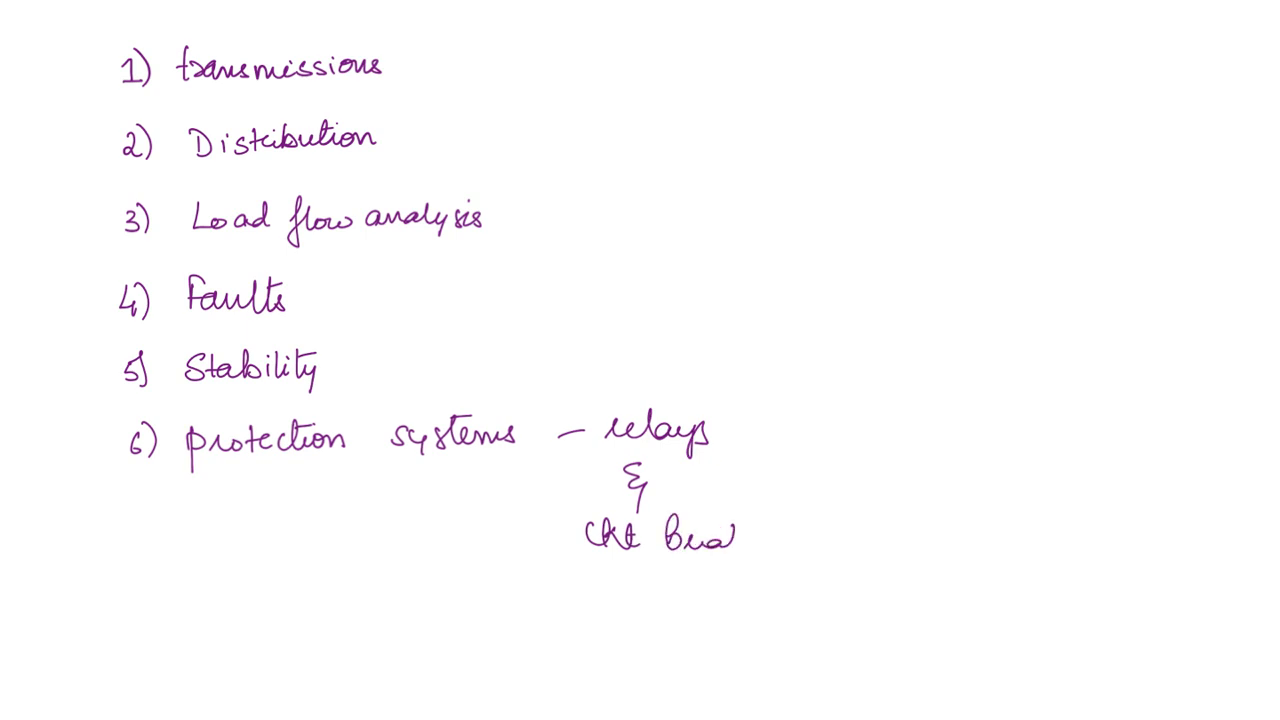
{"action": "type", "text": "Breakers"}
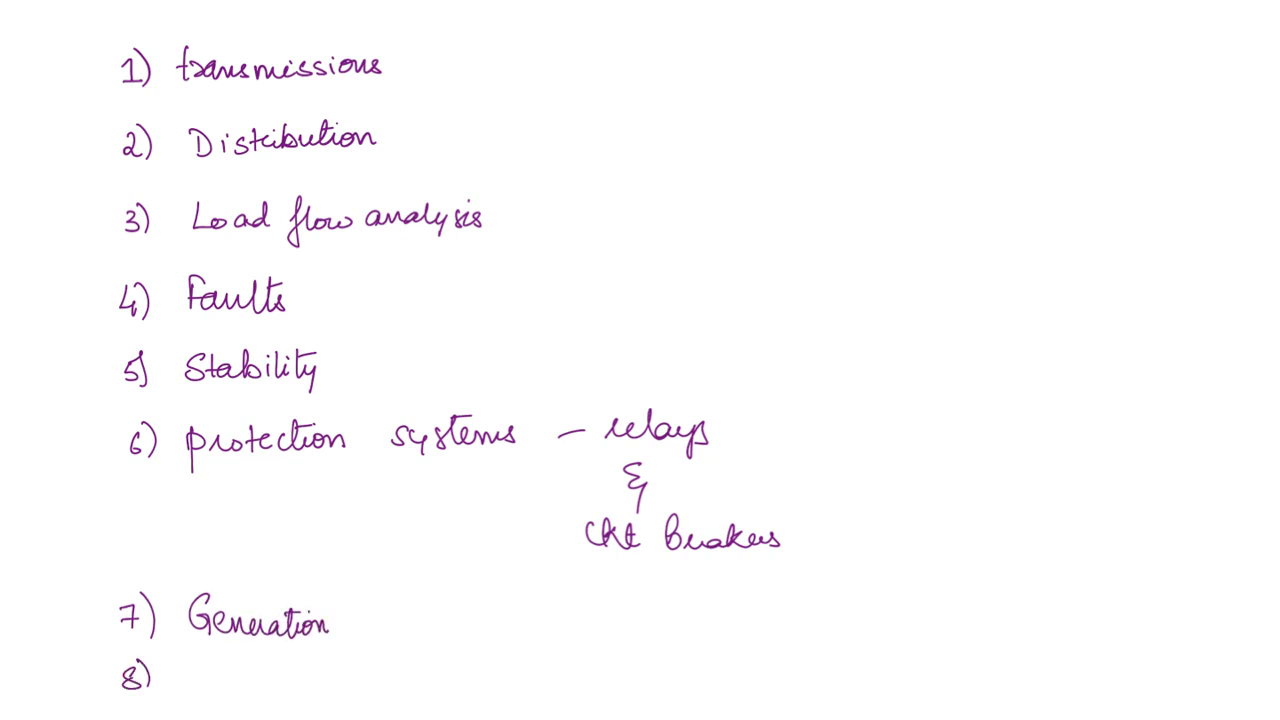
Complete item 8 as 'Economic load dispatch' below 7) Generation.
{"action": "type", "text": "Eu"}
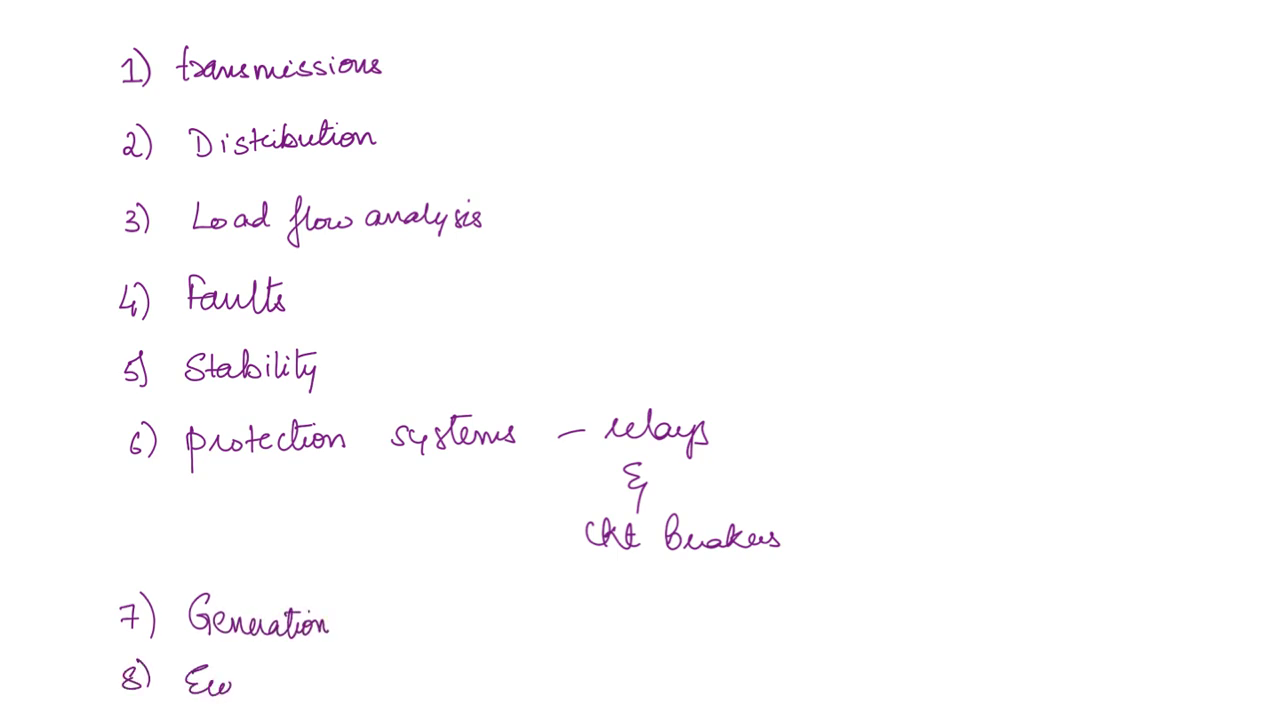
{"action": "type", "text": "Economic loa"}
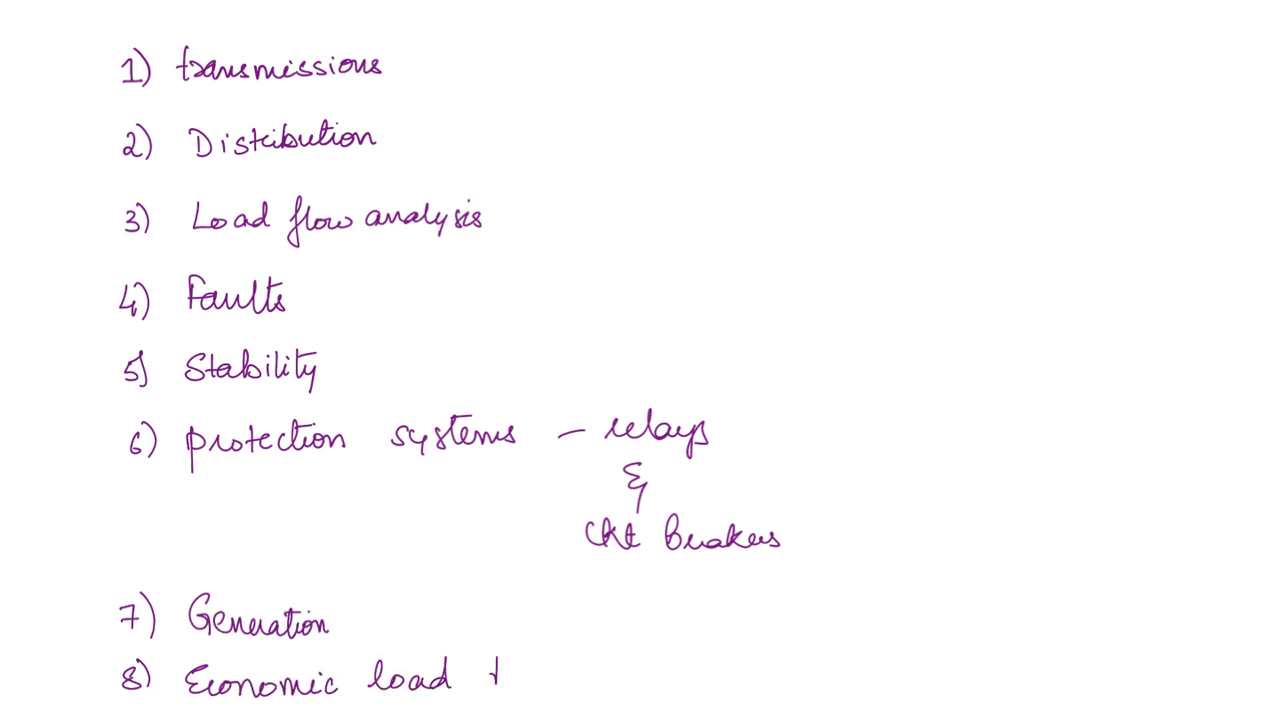
{"action": "type", "text": "dispat"}
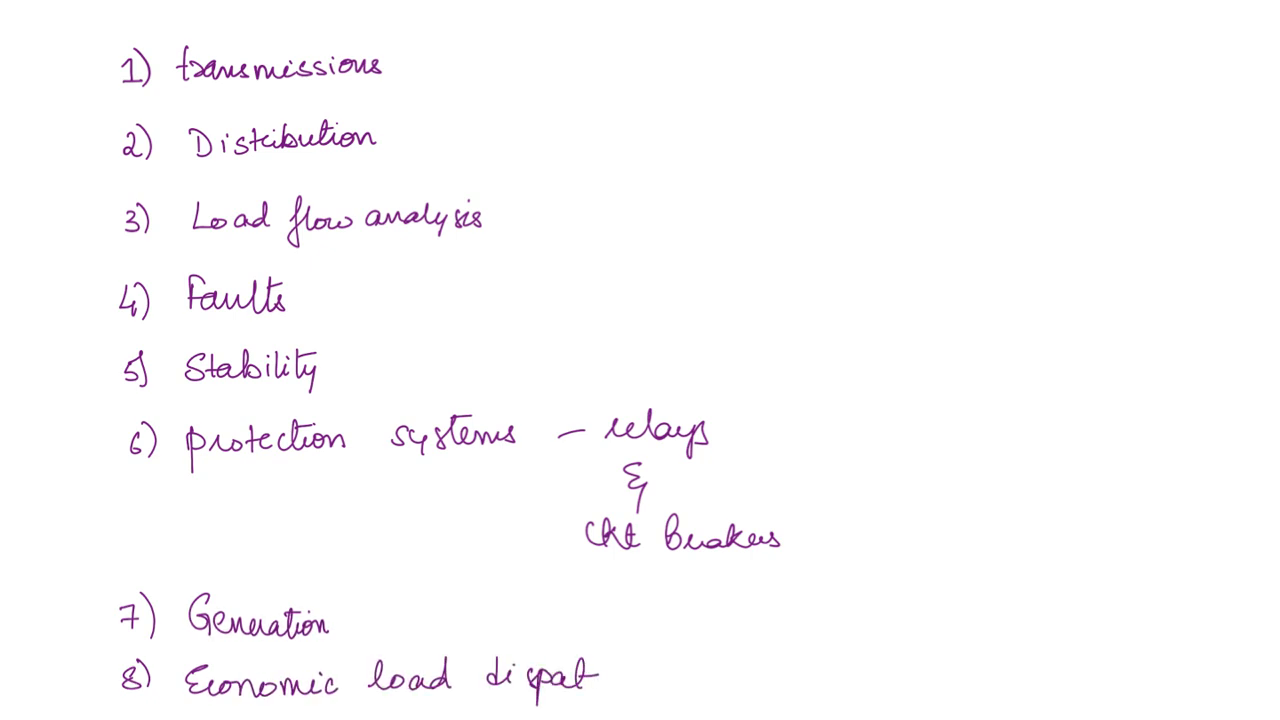
{"action": "type", "text": "ch"}
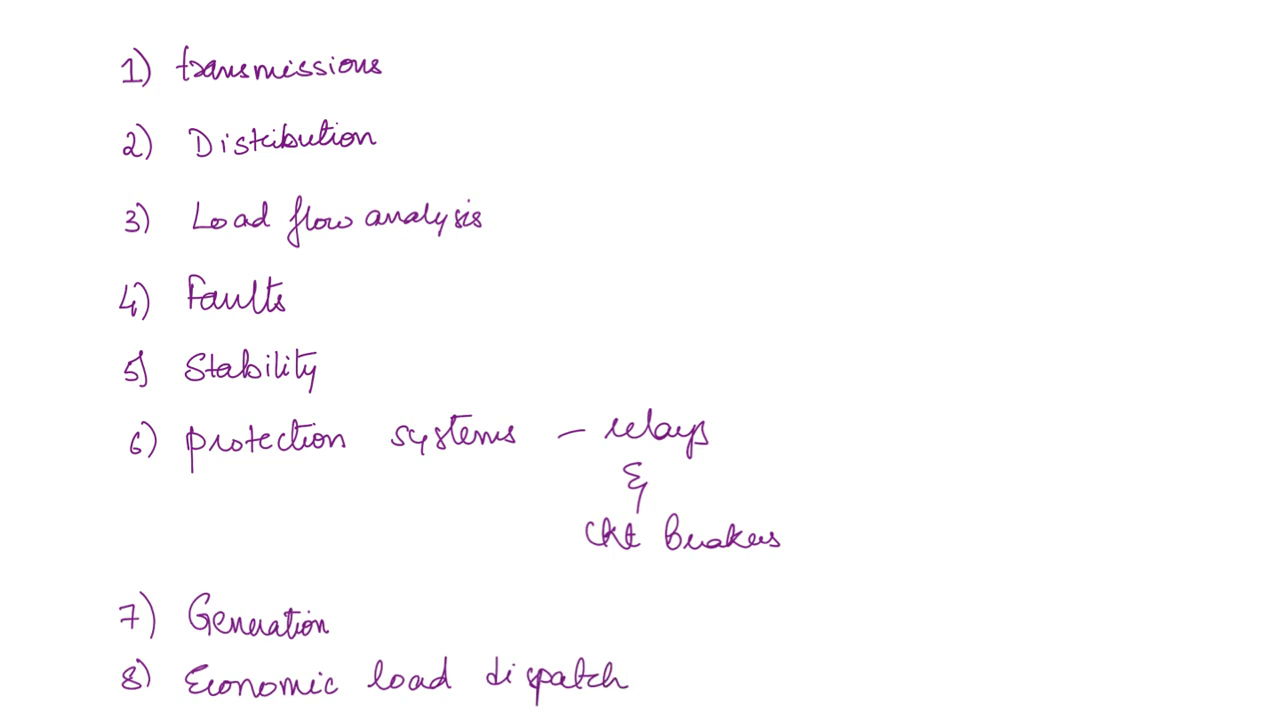